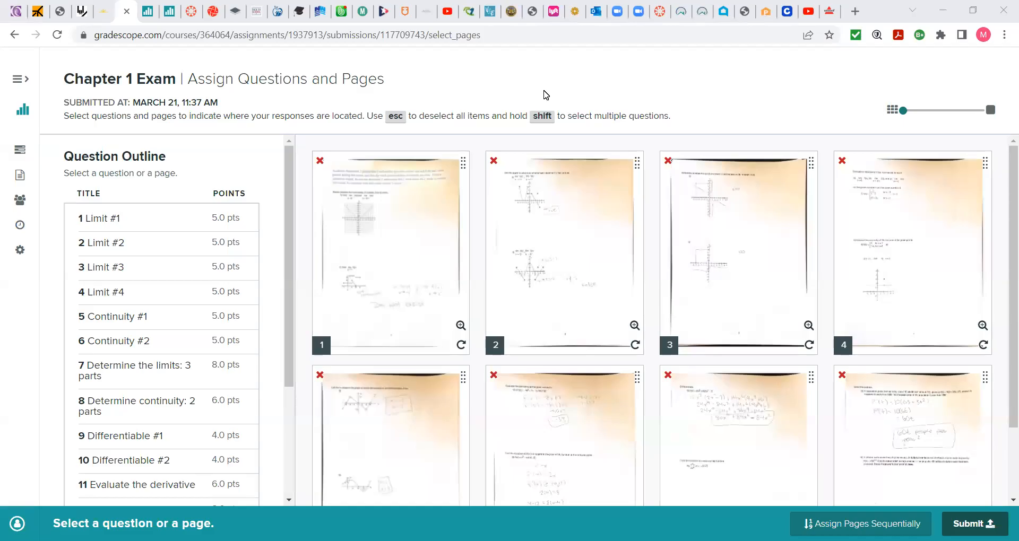
mouse_move(657, 67)
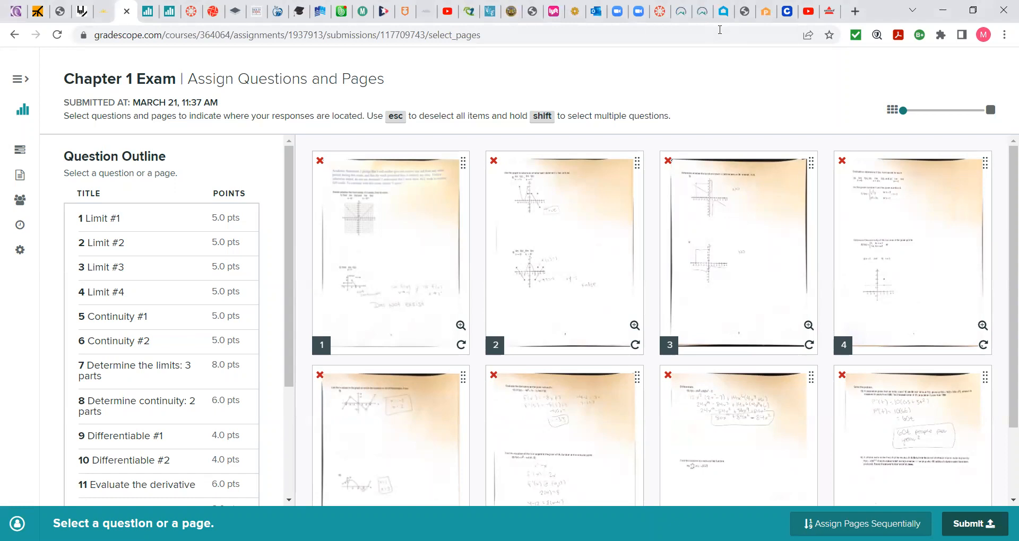
mouse_move(617, 86)
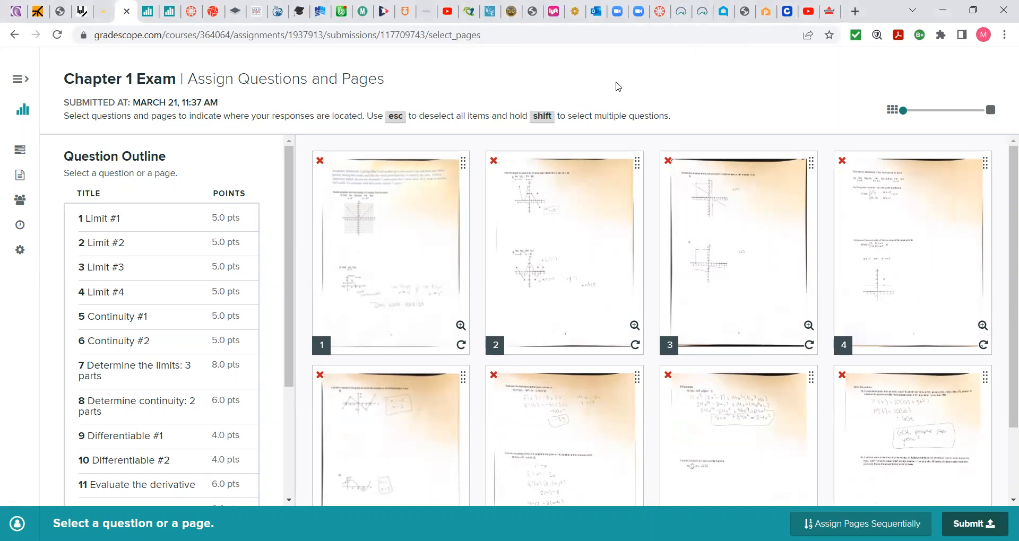
mouse_move(639, 93)
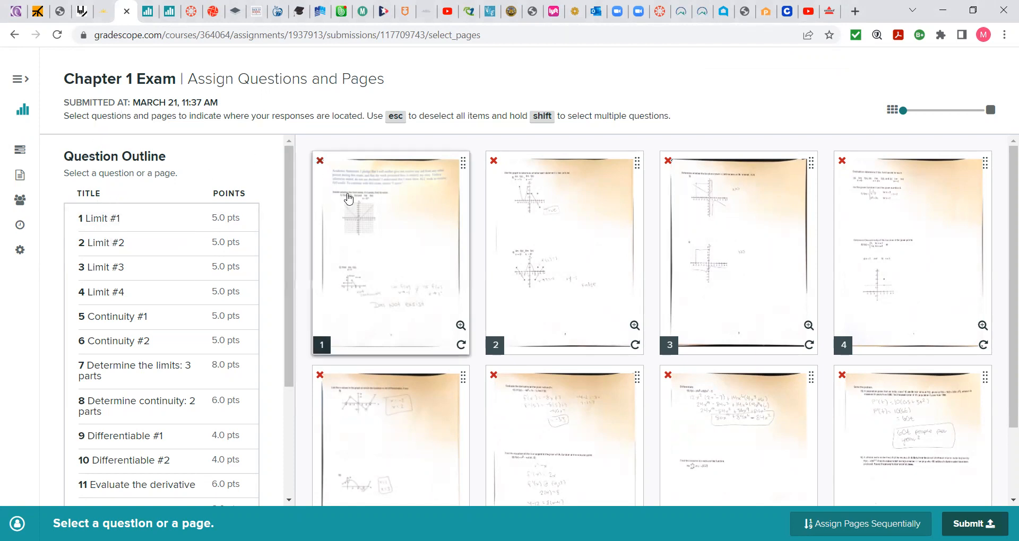
Step: Click through the page thumbnails in the Assign Questions and Pages view
click(563, 252)
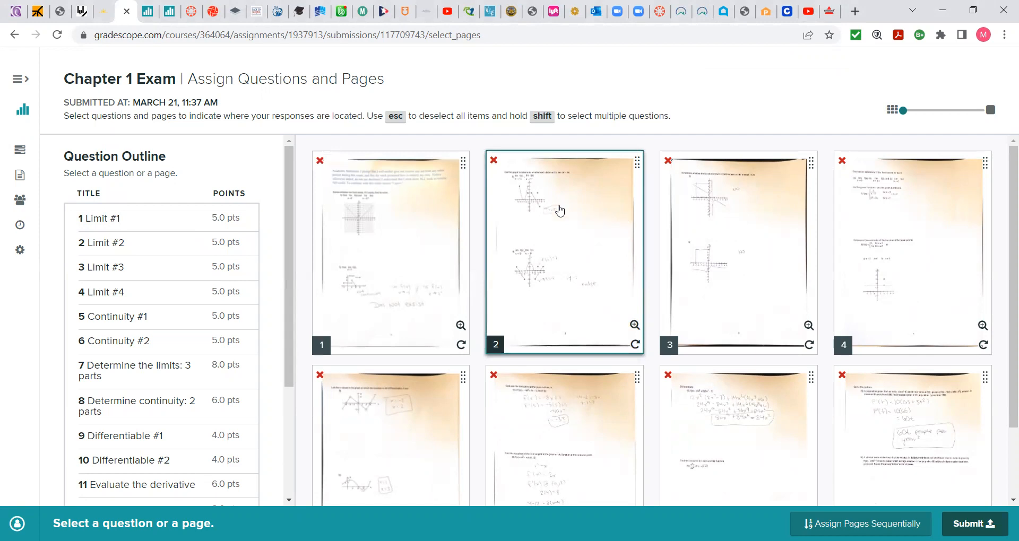
click(390, 254)
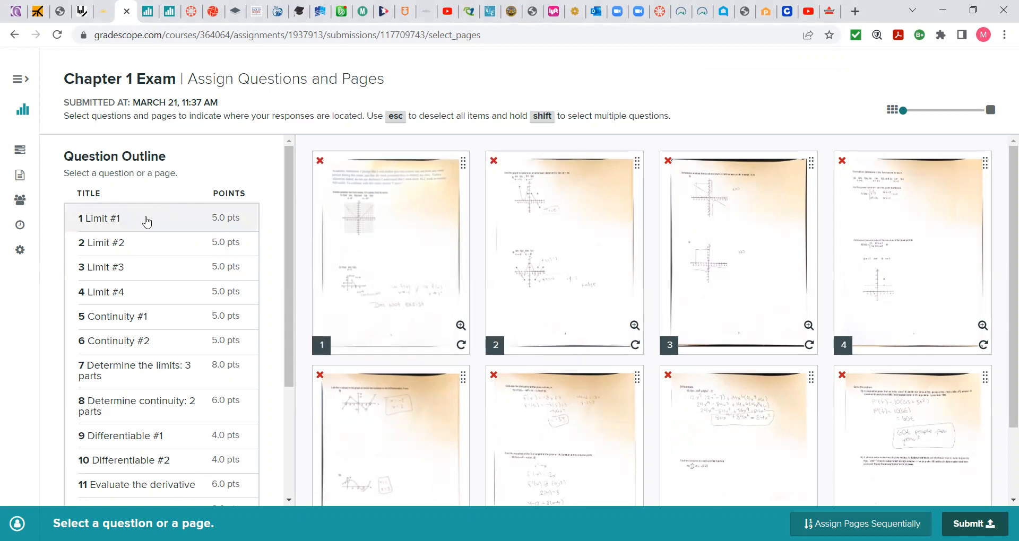
click(738, 254)
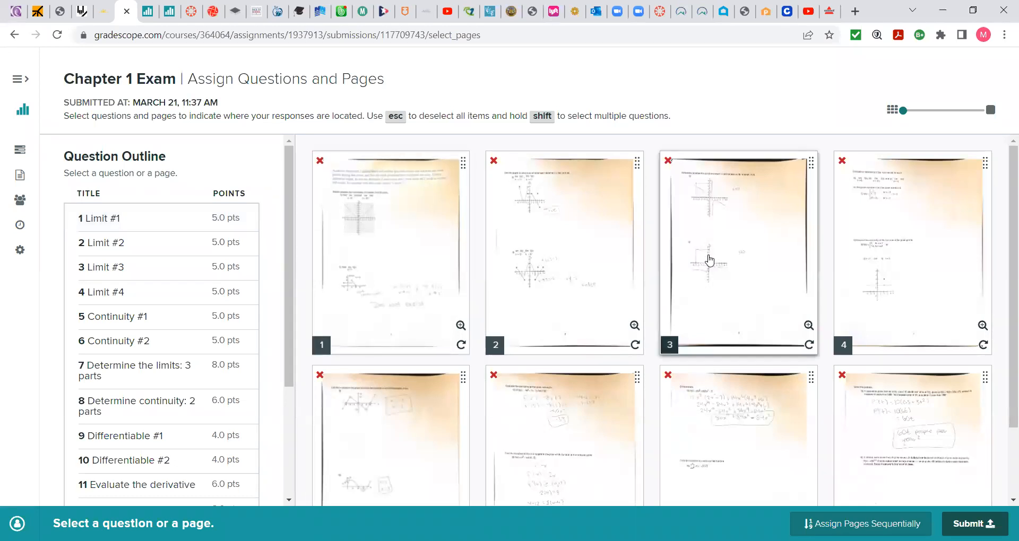
click(391, 254)
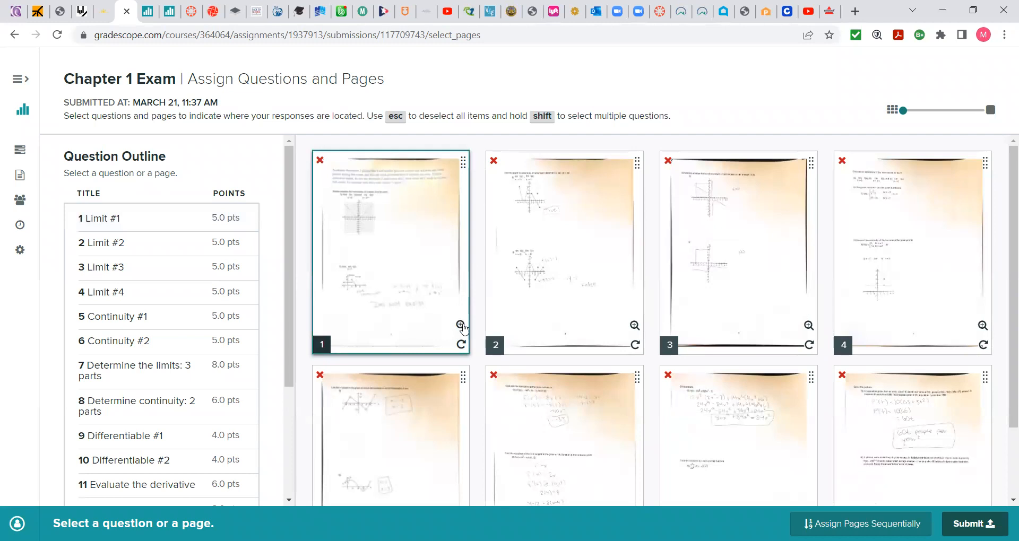
click(461, 326)
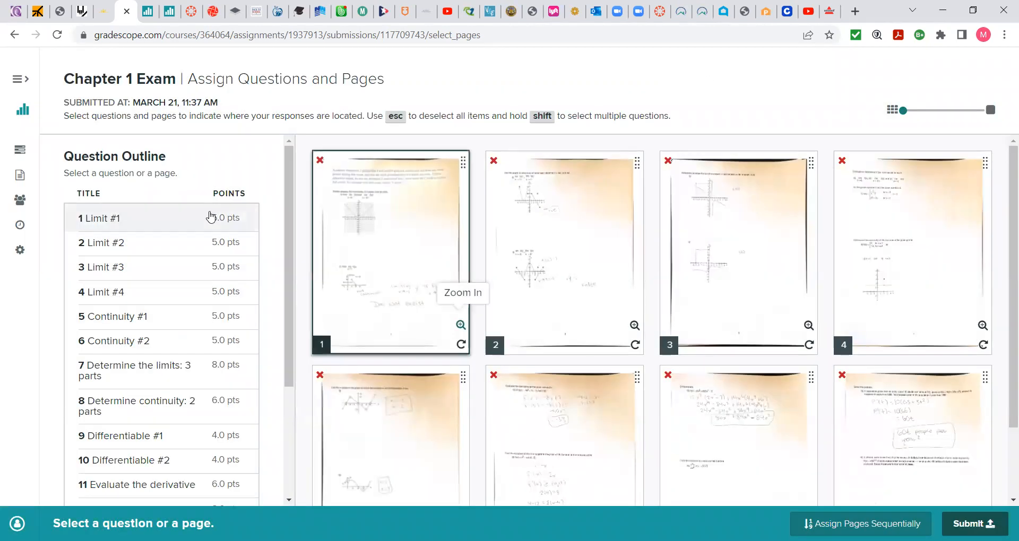
Step: Assign page 1 to both Limit #1 and Limit #2
click(102, 218)
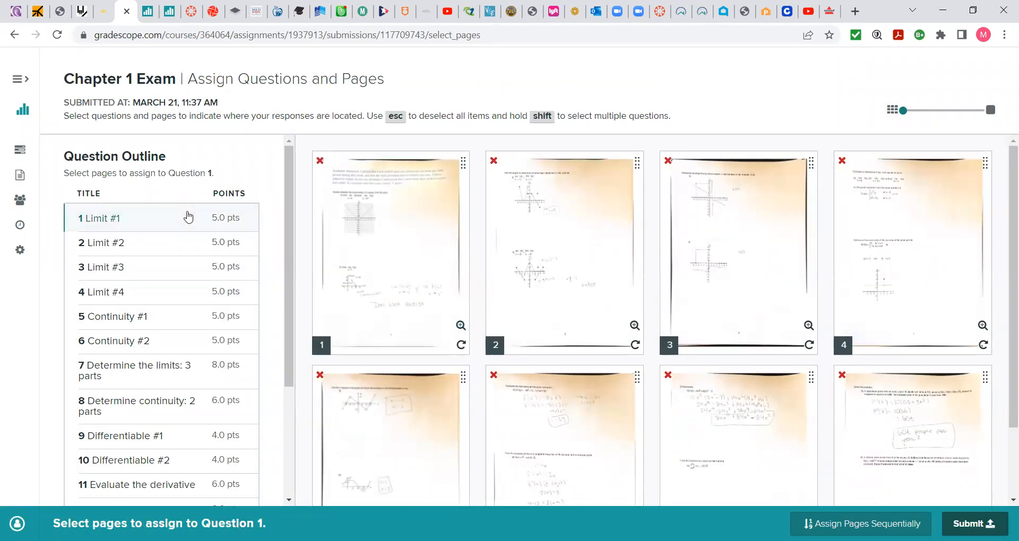
mouse_move(146, 252)
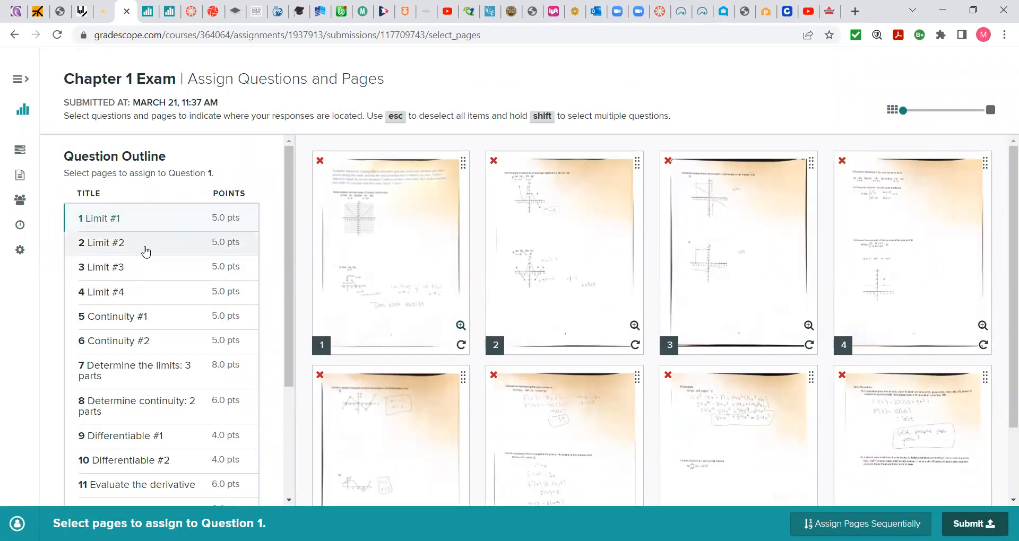
click(102, 243)
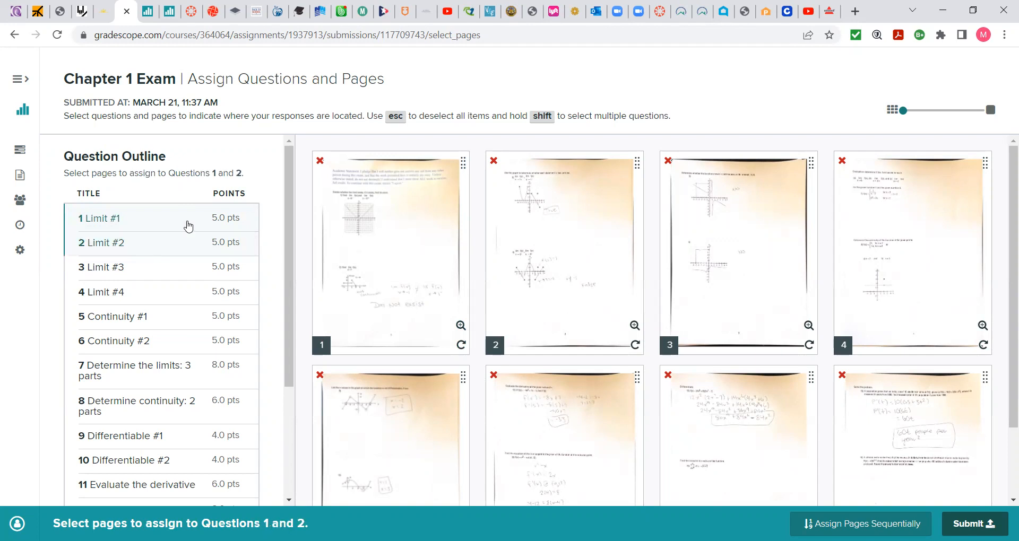
click(390, 253)
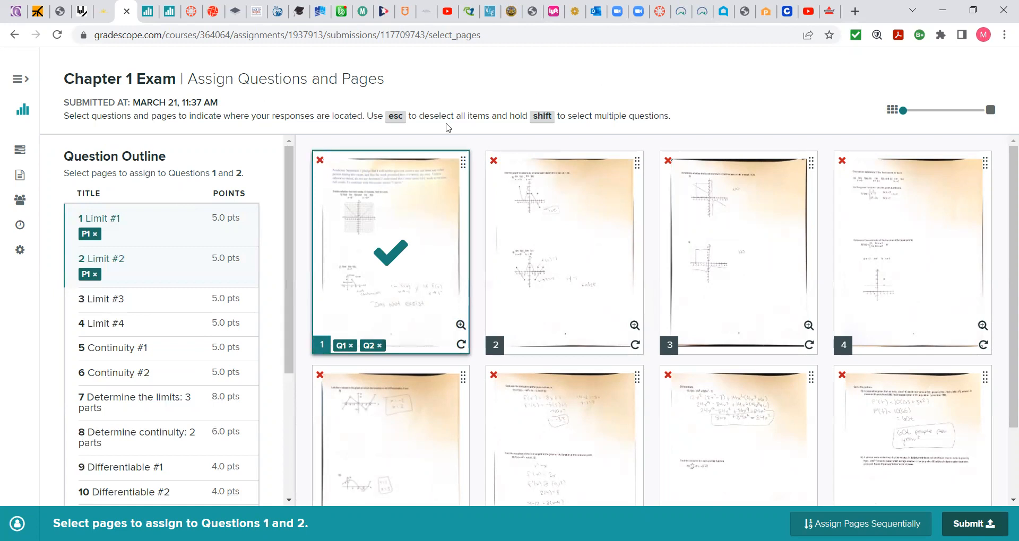
mouse_move(401, 266)
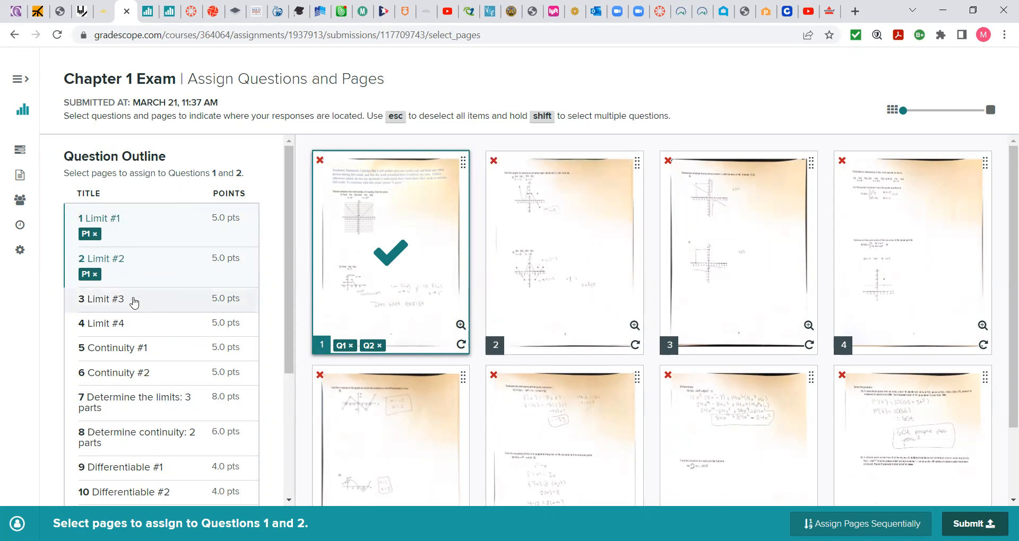
Step: Assign page 2 to Limit #3 and Limit #4, then scroll the question outline down
click(108, 298)
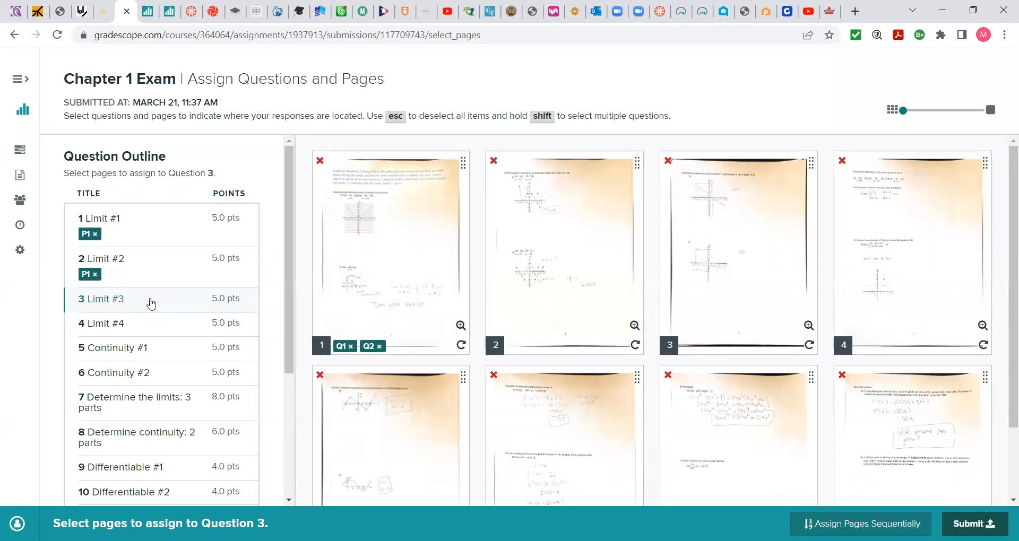
click(110, 324)
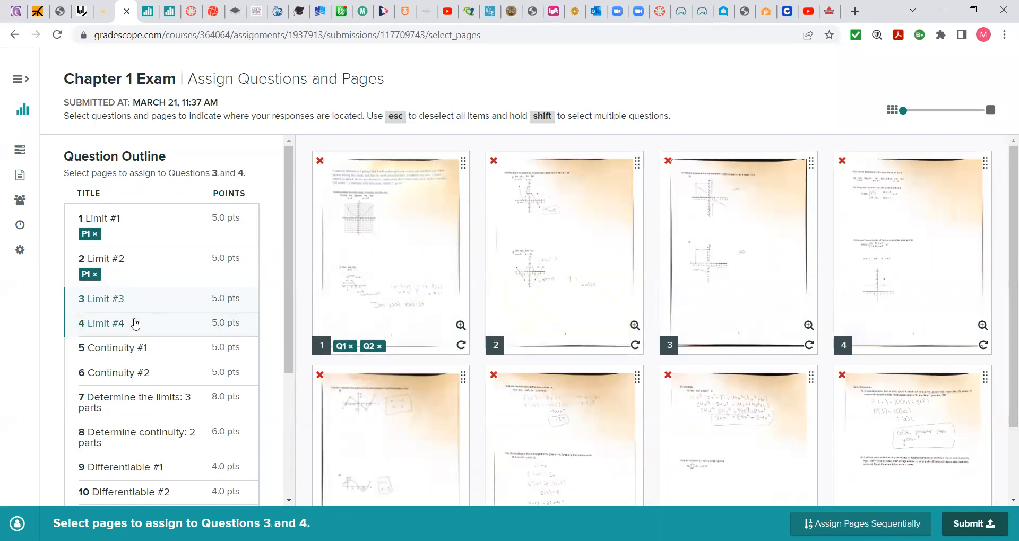
click(563, 252)
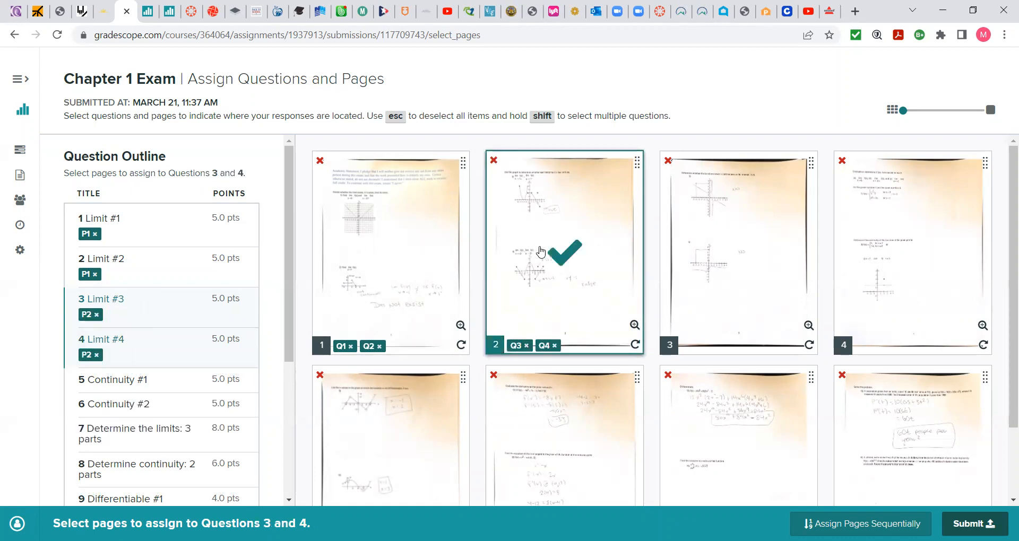
mouse_move(1003, 167)
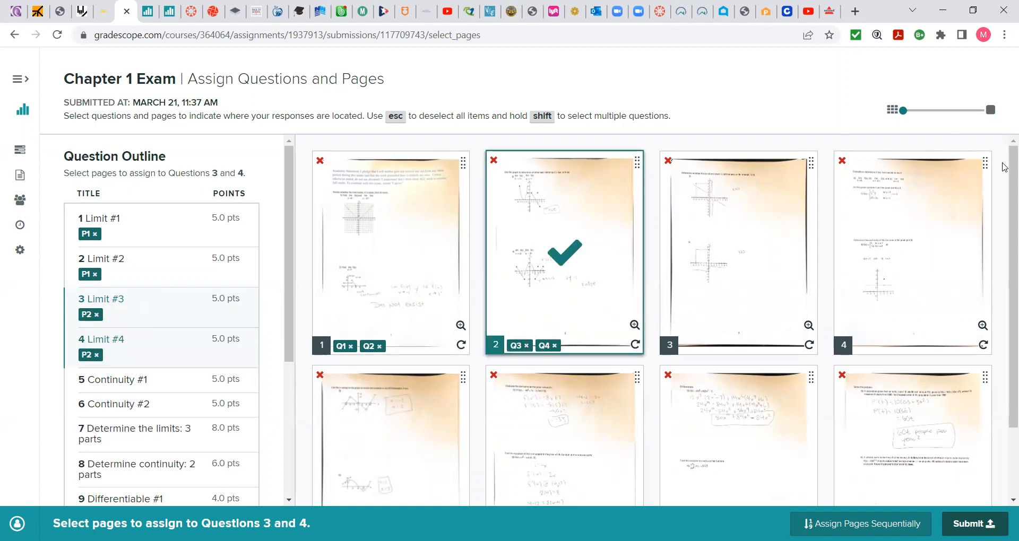
scroll(down, 3)
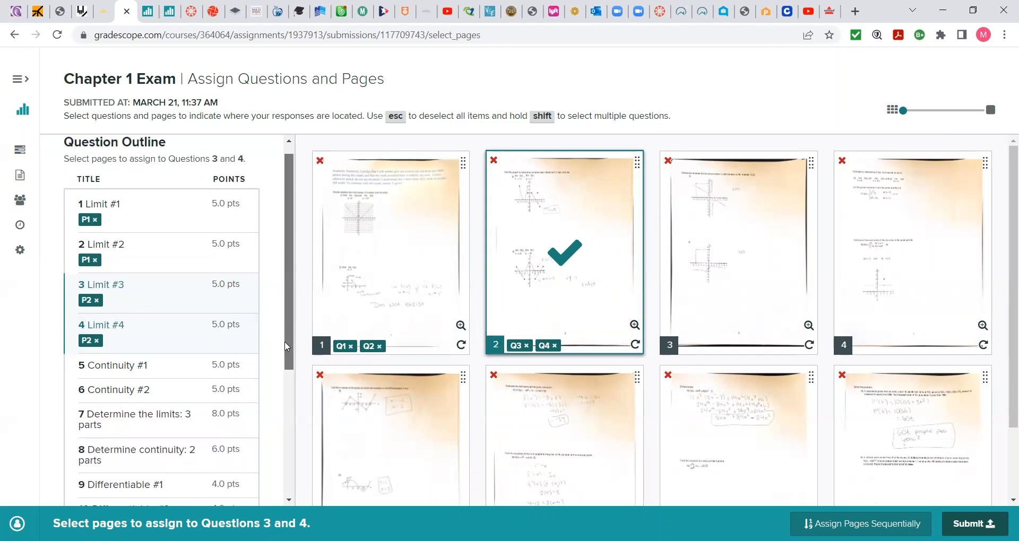
scroll(down, 3)
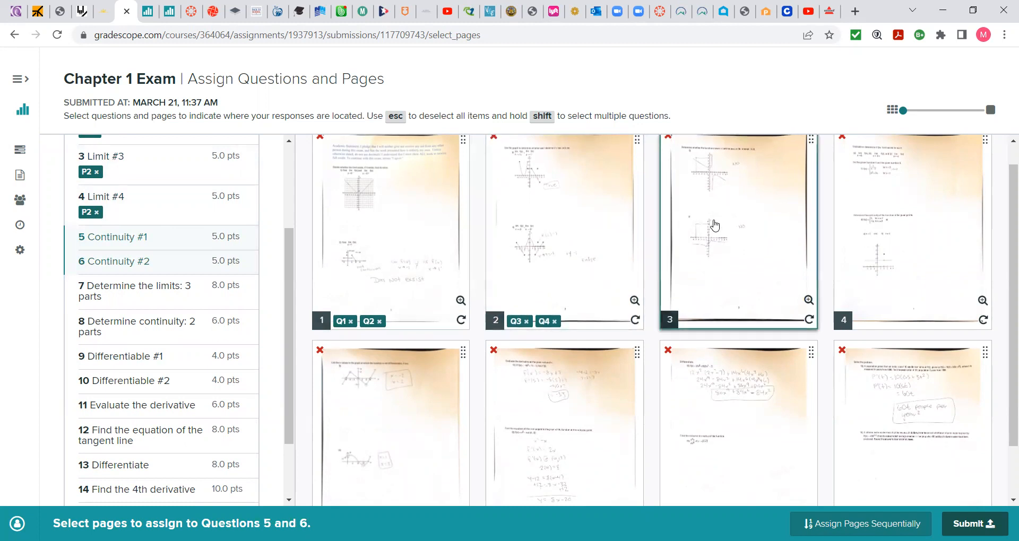
Step: Assign page 3 to Questions 5 and 6, then select Question 7
click(737, 228)
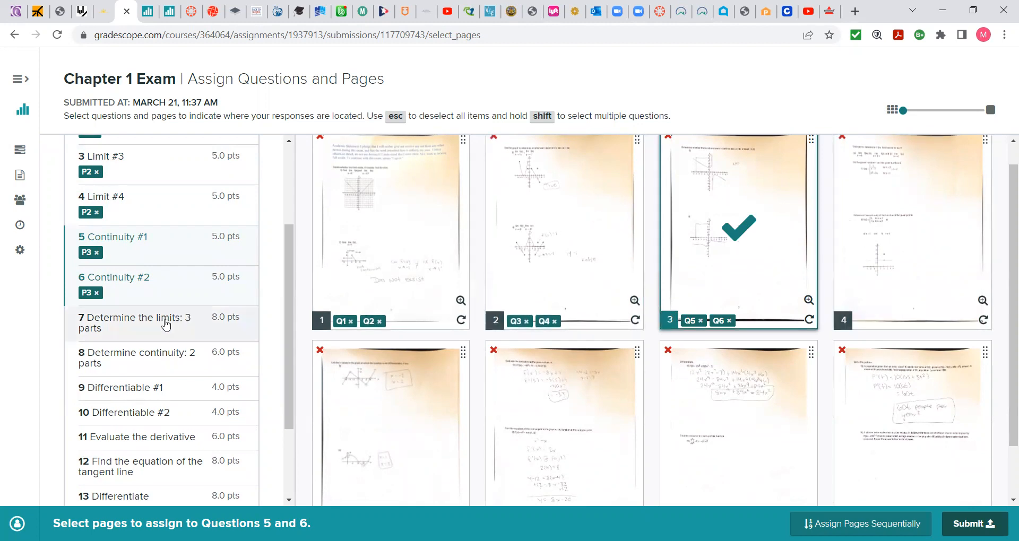
click(134, 323)
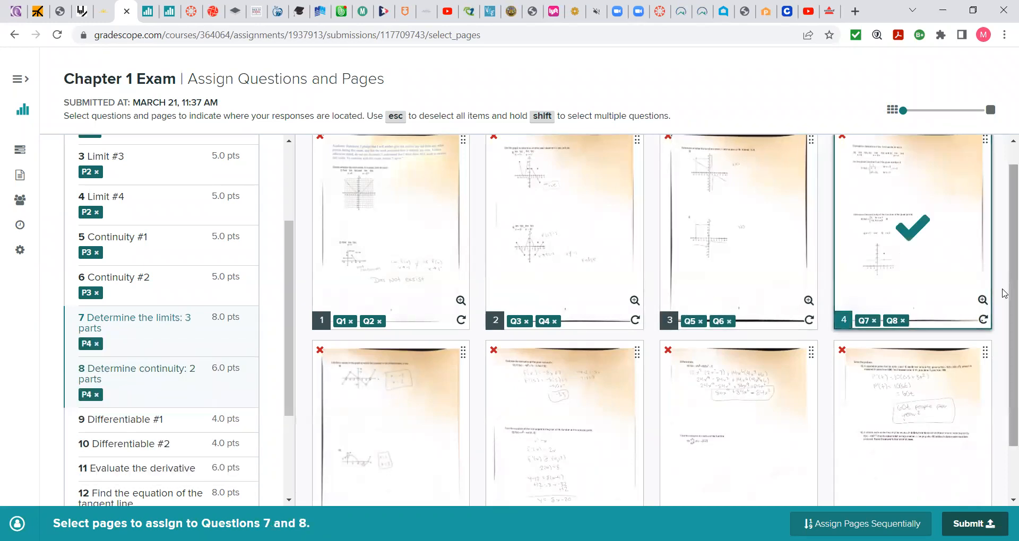
scroll(down, 3)
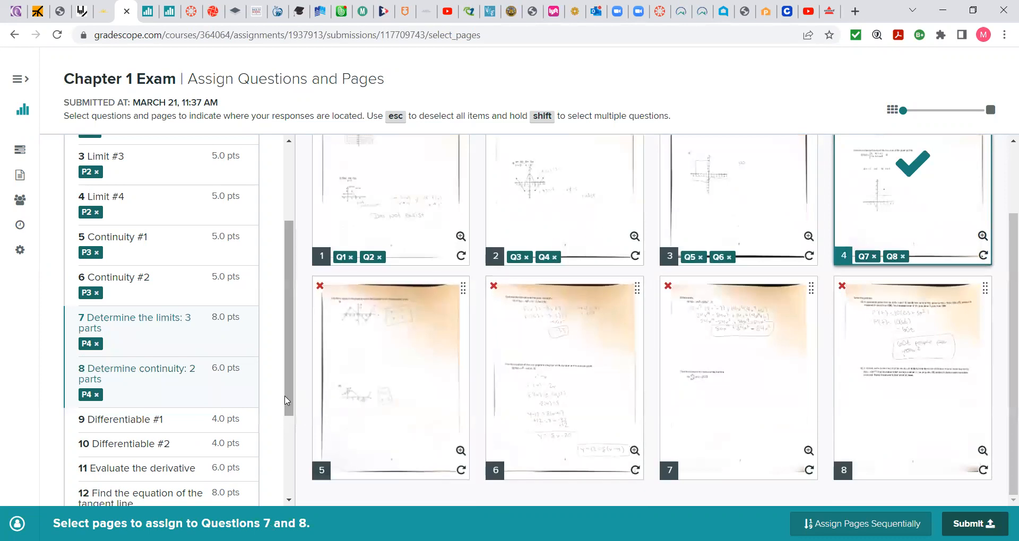
scroll(down, 3)
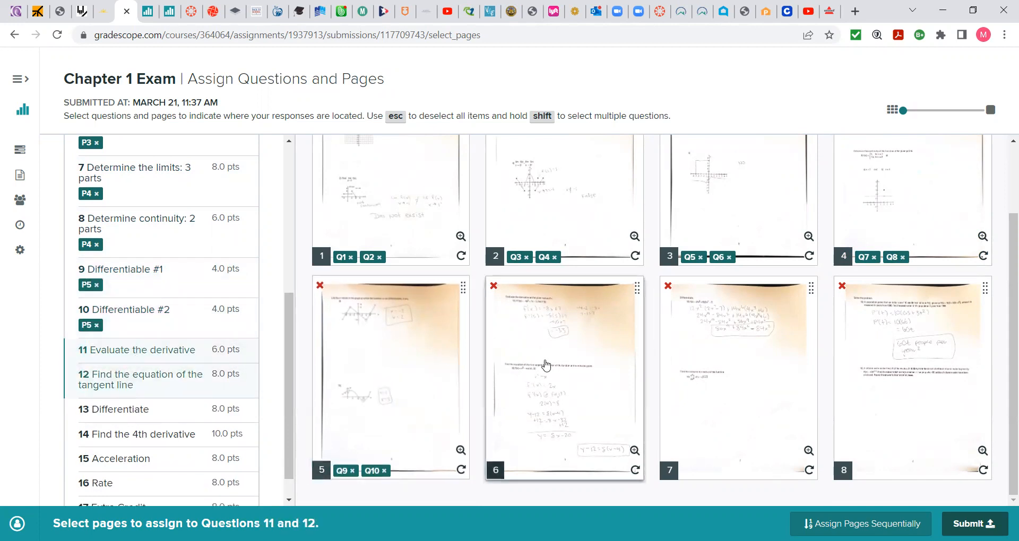
Step: Put Questions 11–12 on page 6 and Questions 13–14 on page 7
click(563, 379)
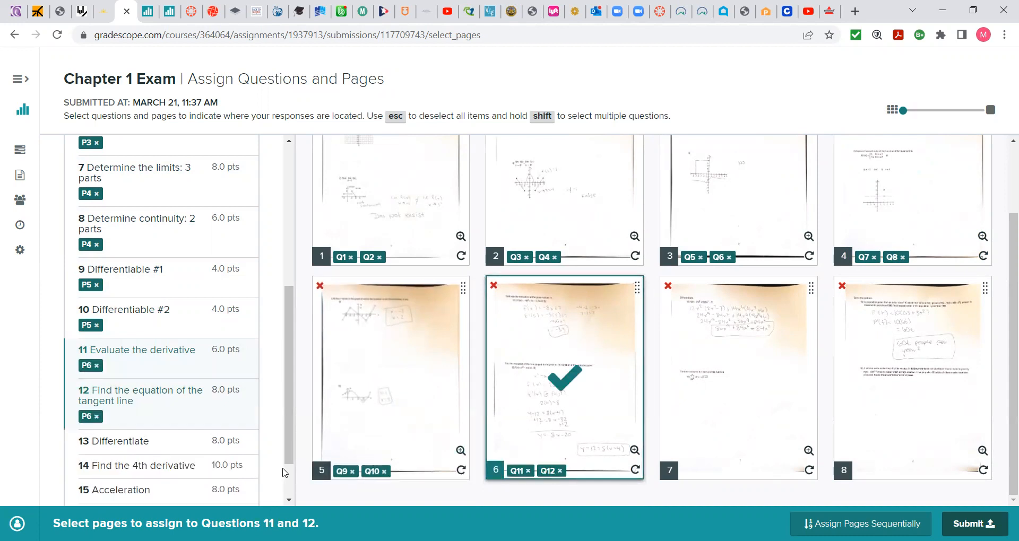
scroll(down, 3)
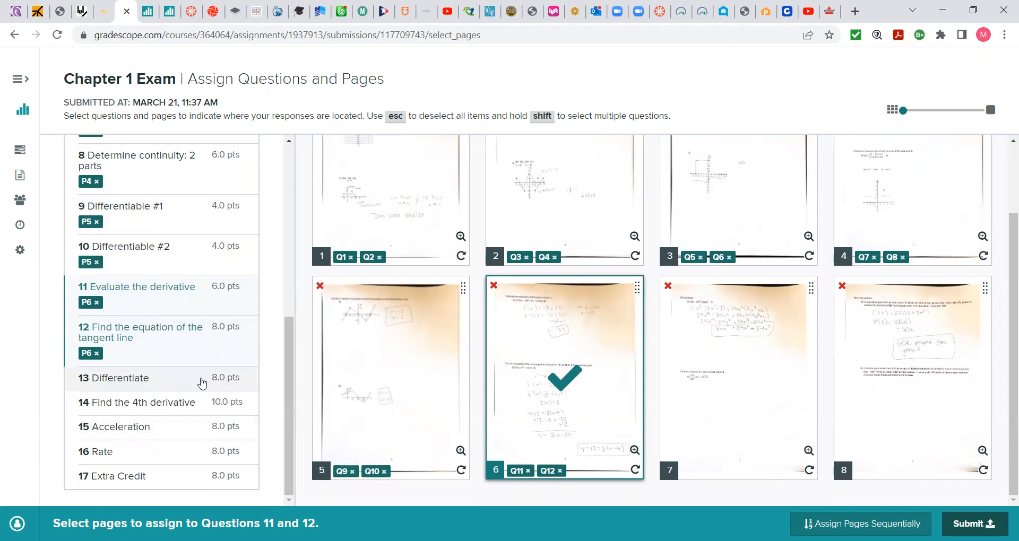
click(115, 378)
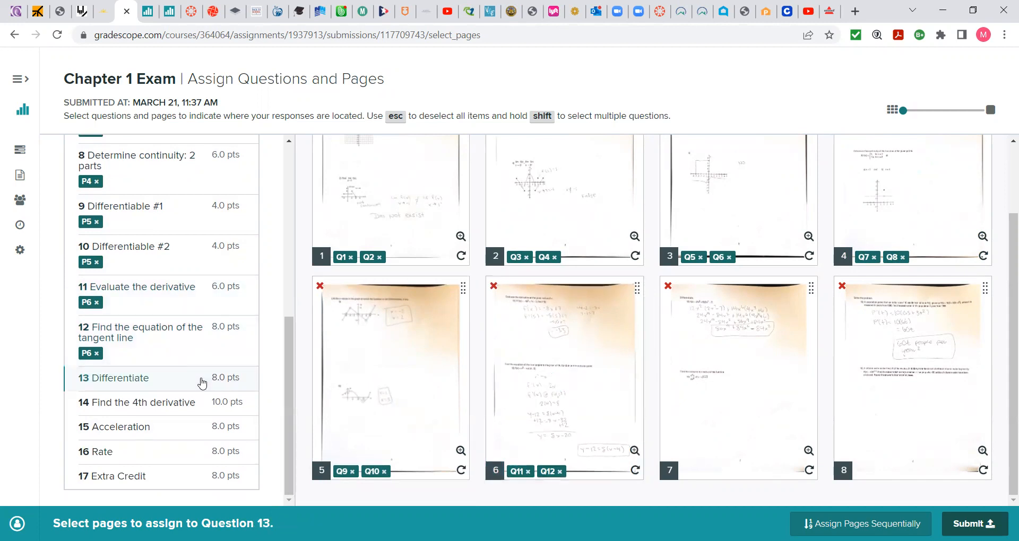
click(738, 377)
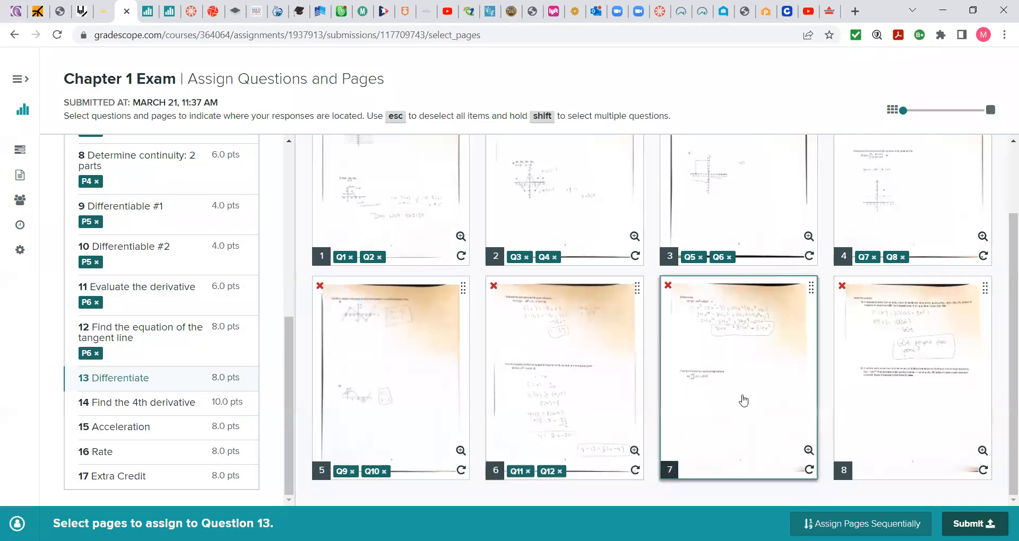
mouse_move(809, 451)
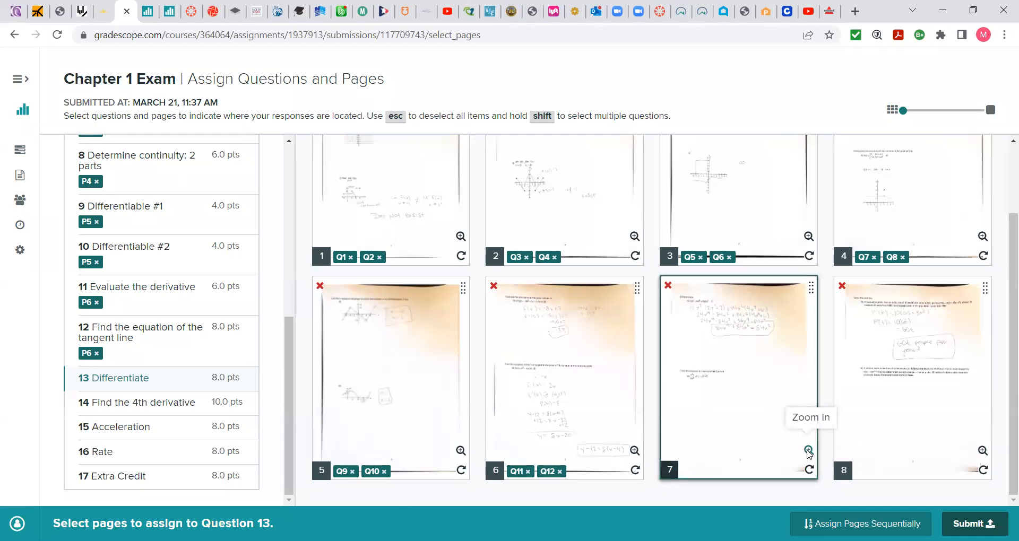
mouse_move(747, 95)
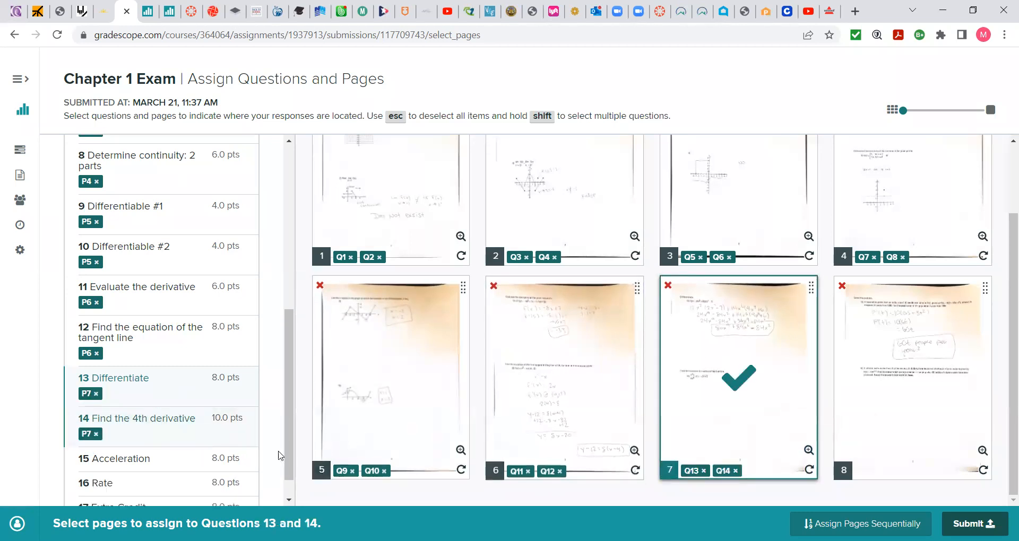
click(115, 459)
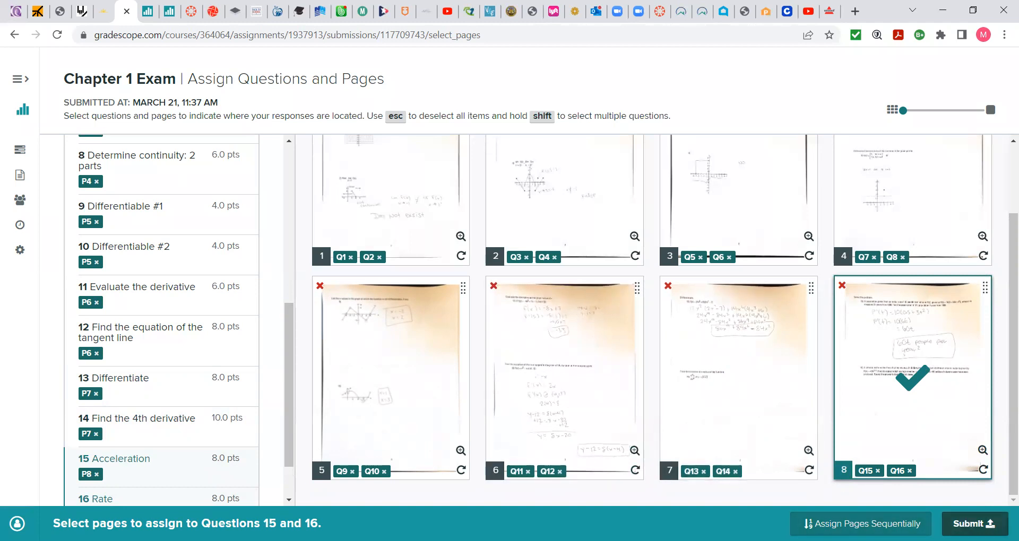
Step: Submit the matching despite unmatched Question 17, then open the Grading Dashboard
click(972, 524)
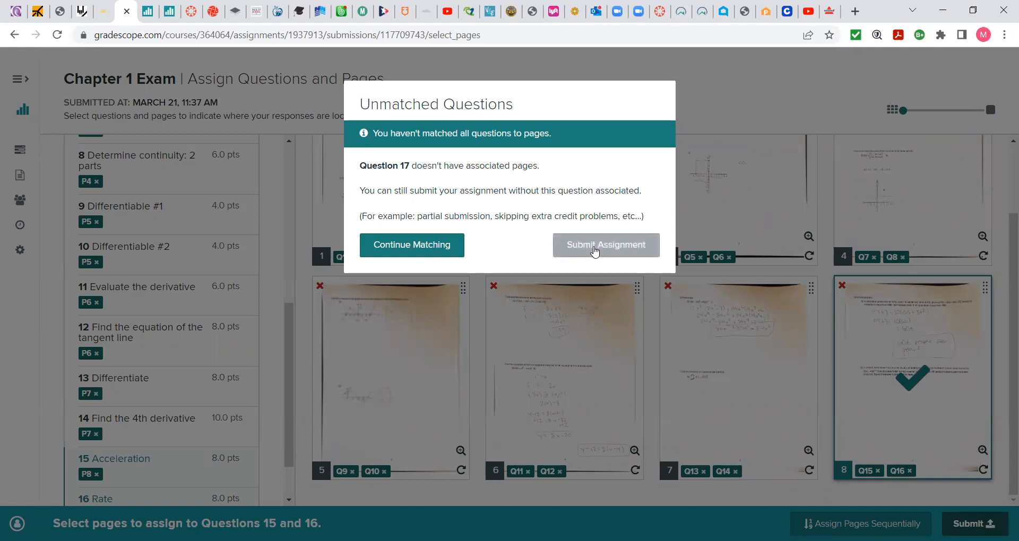
click(605, 245)
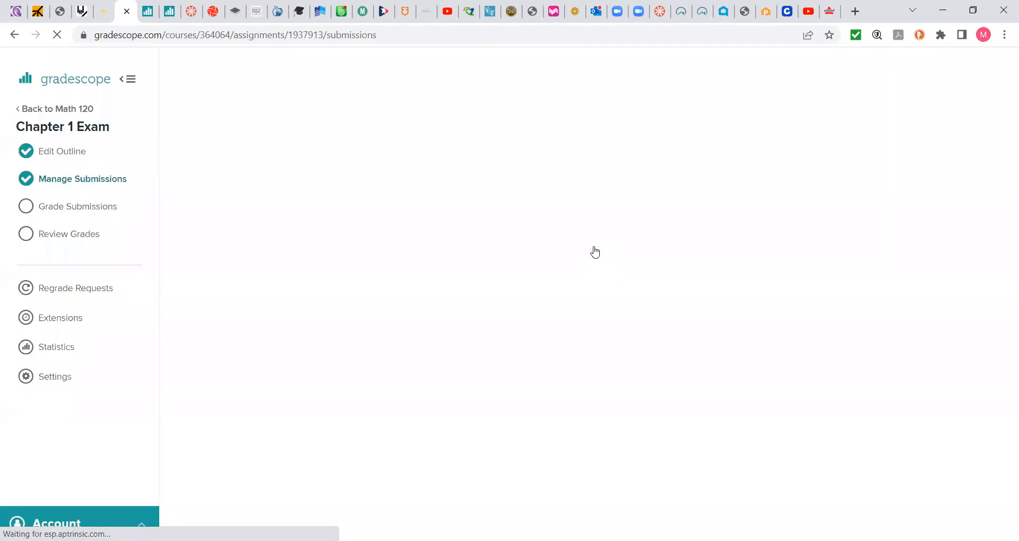
click(83, 179)
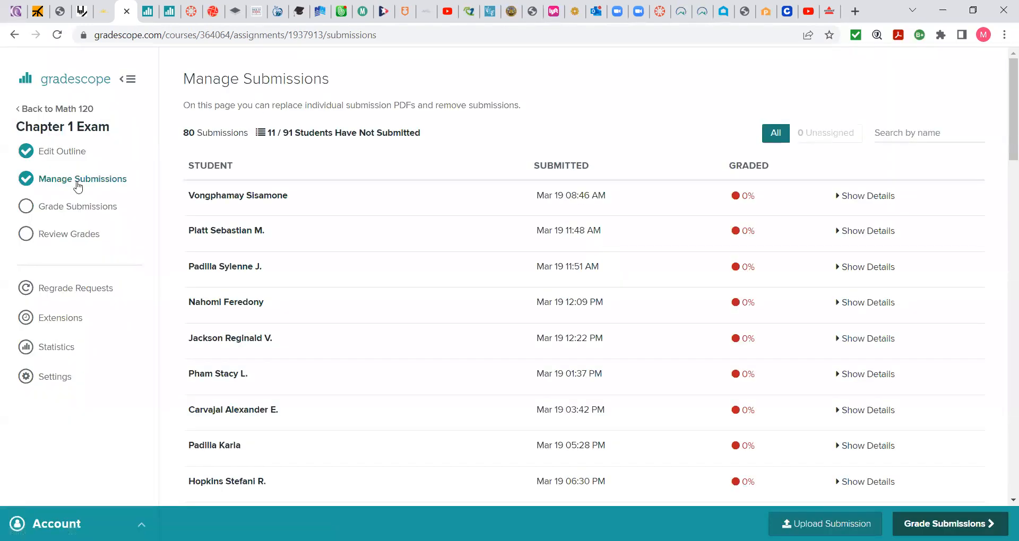
click(78, 206)
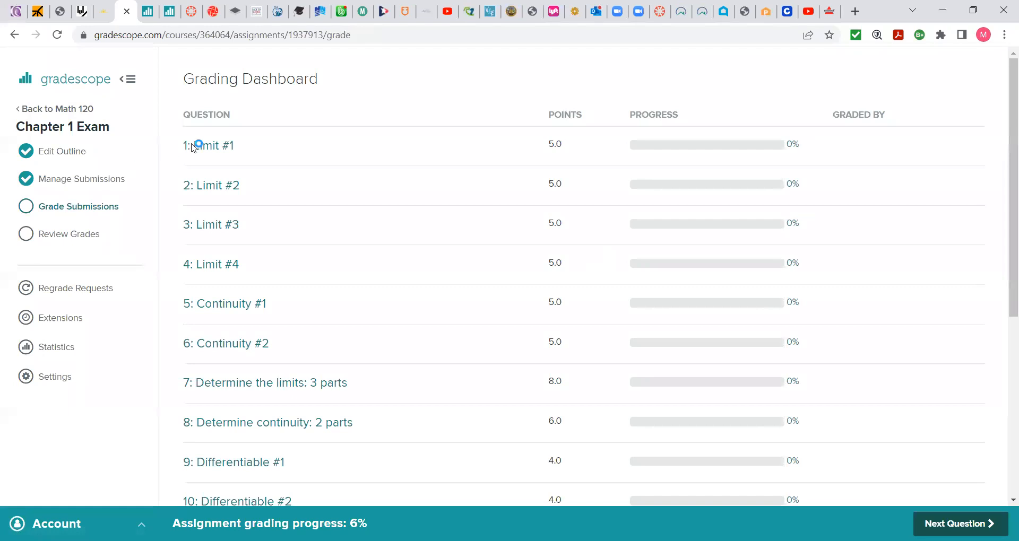
mouse_move(215, 151)
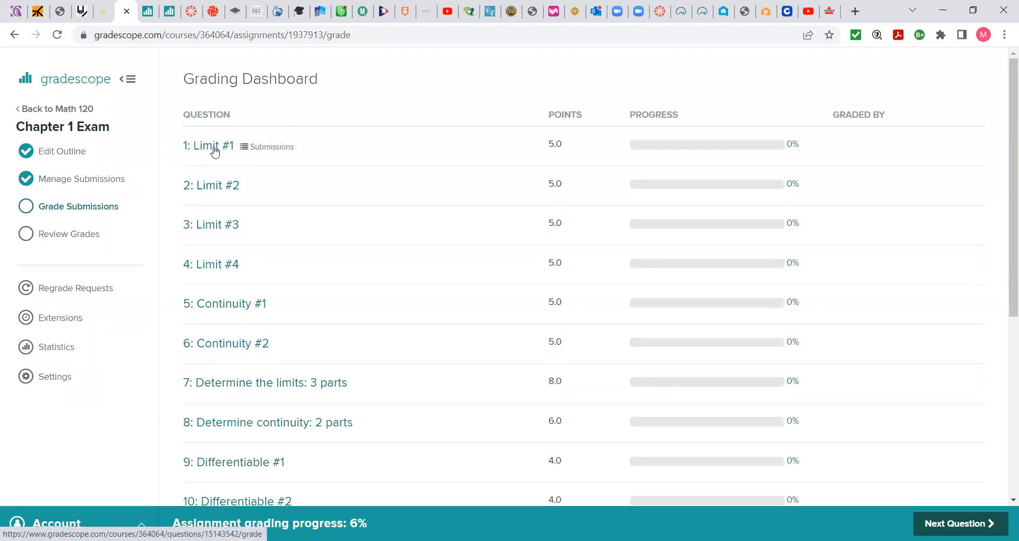
Step: Open grading for Question 1 Limit #1 and rotate the submission image upright
click(206, 145)
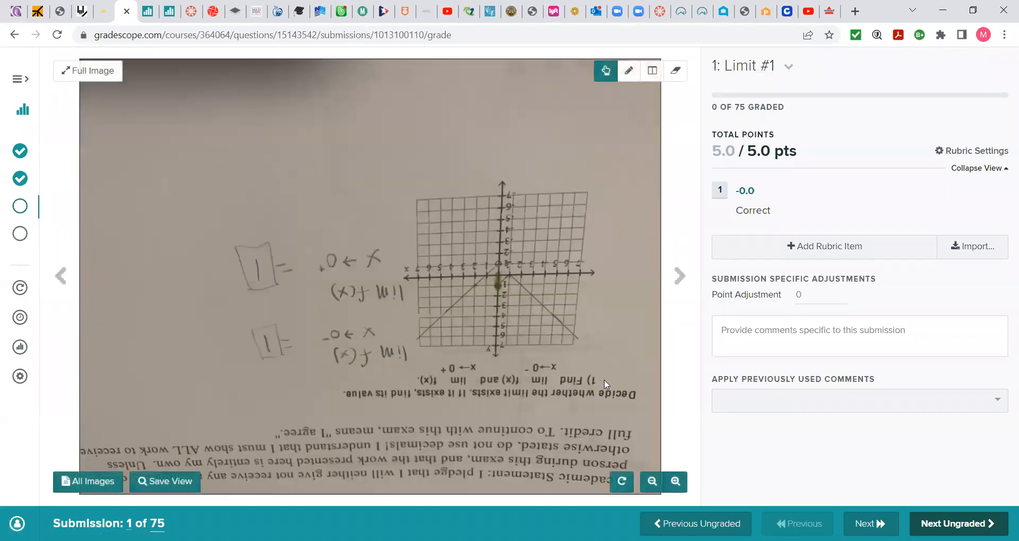
click(620, 482)
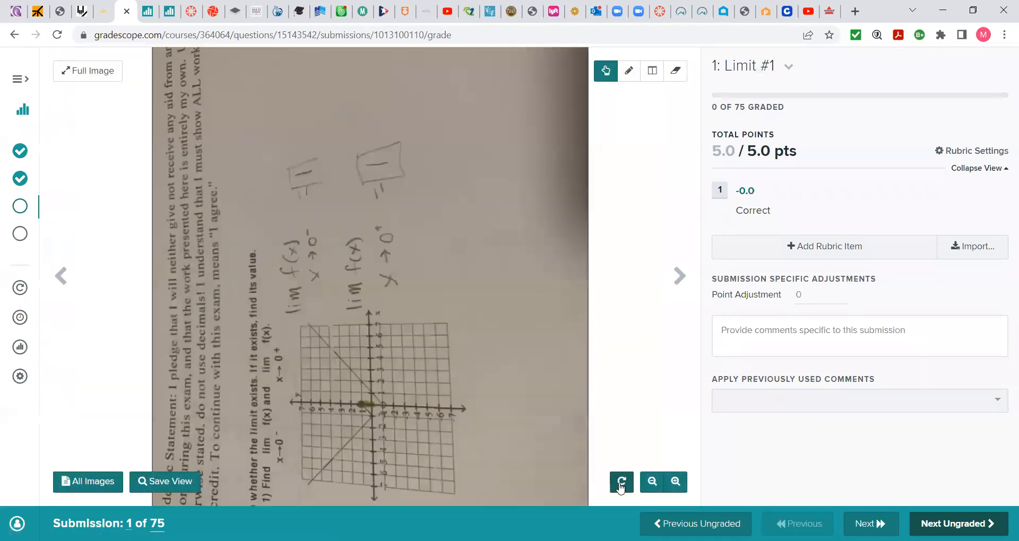
click(620, 482)
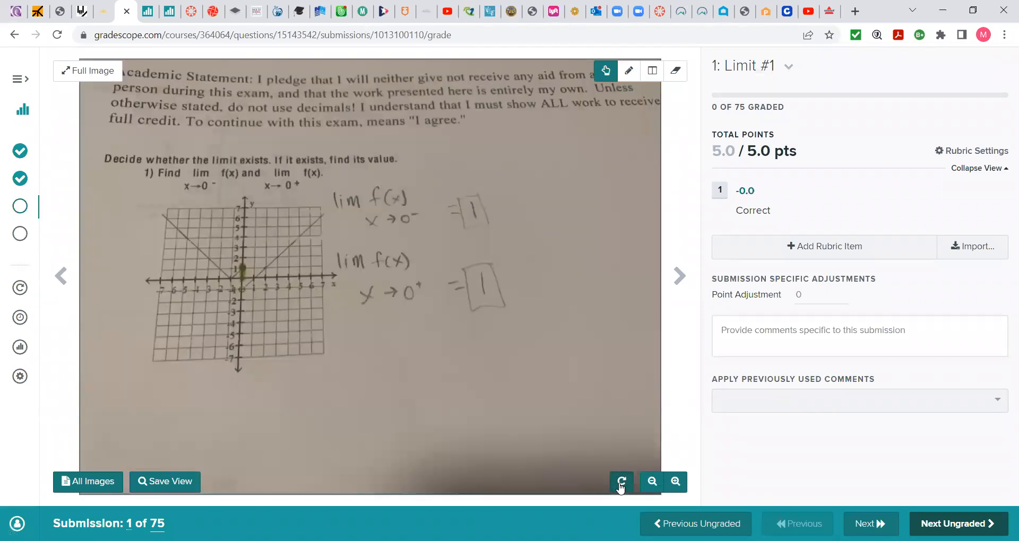
click(620, 481)
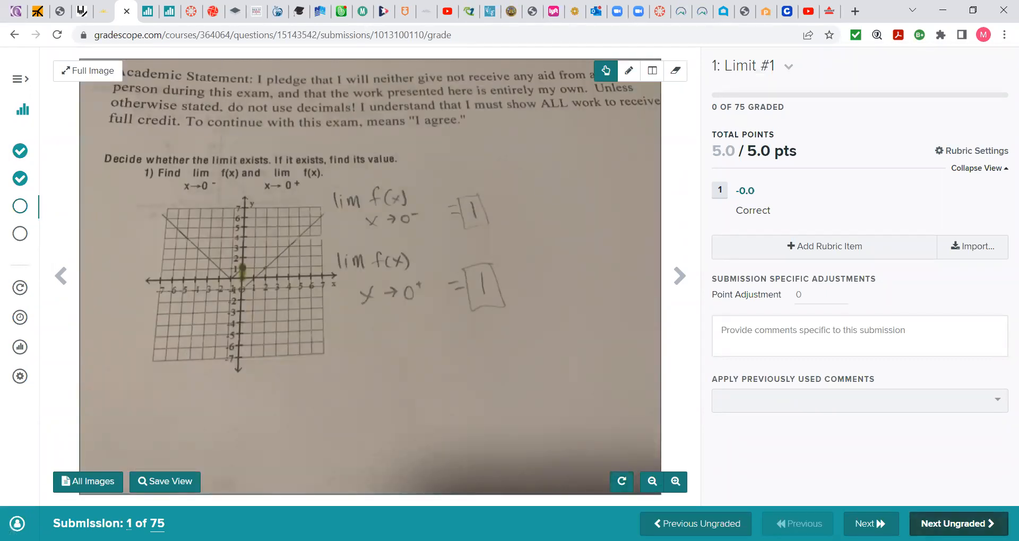
mouse_move(956, 523)
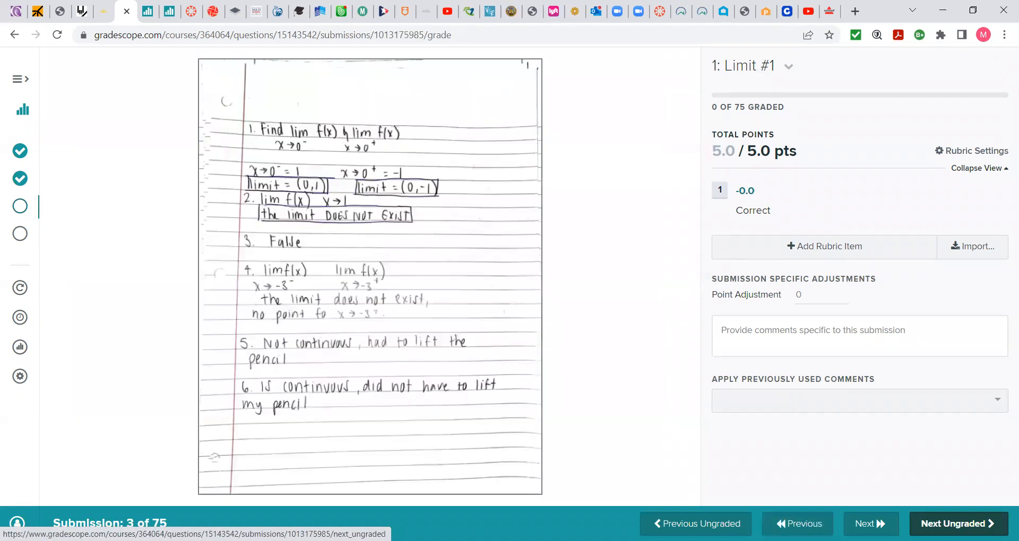
Step: Advance through fifteen Limit #1 submissions, then return to the question list
click(955, 524)
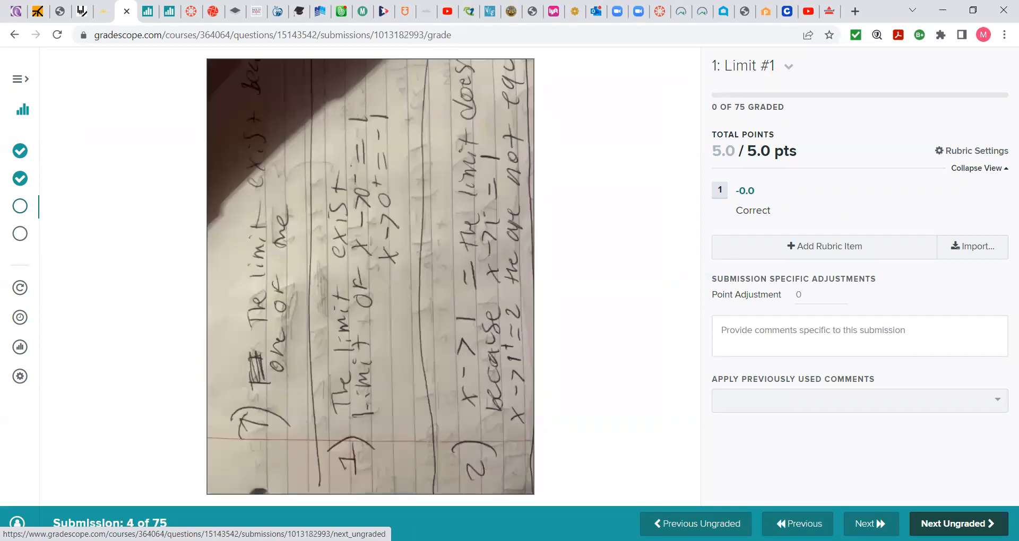
click(956, 523)
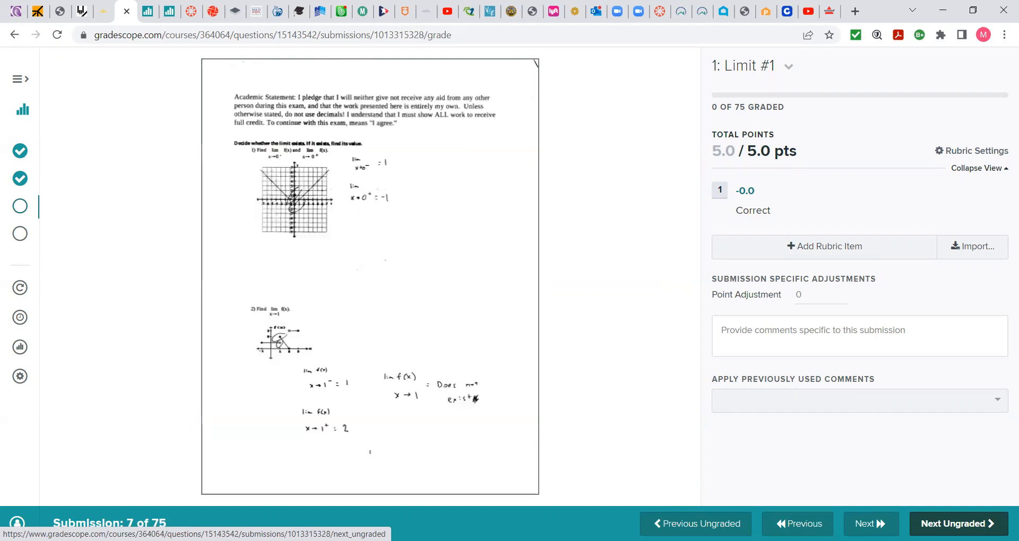
click(956, 524)
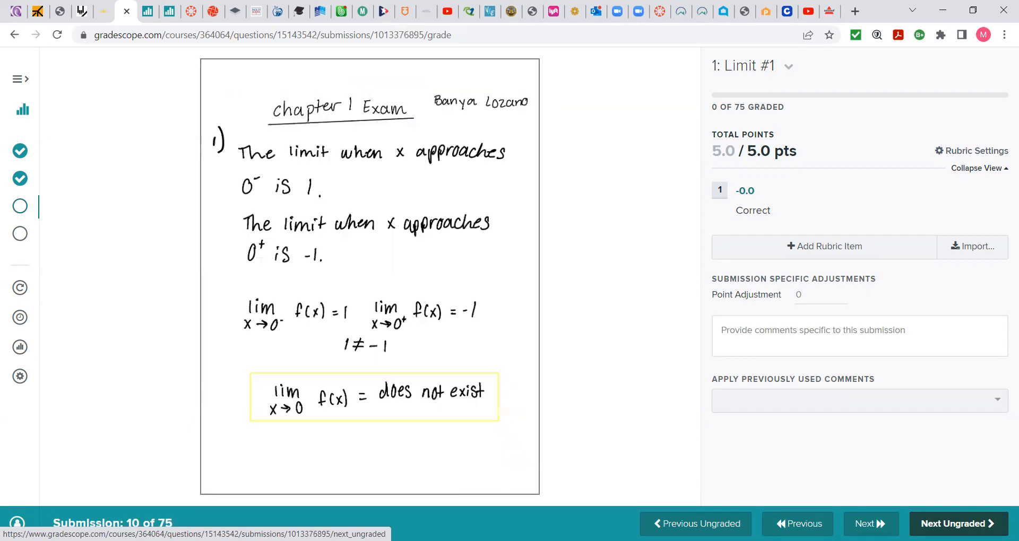
click(955, 524)
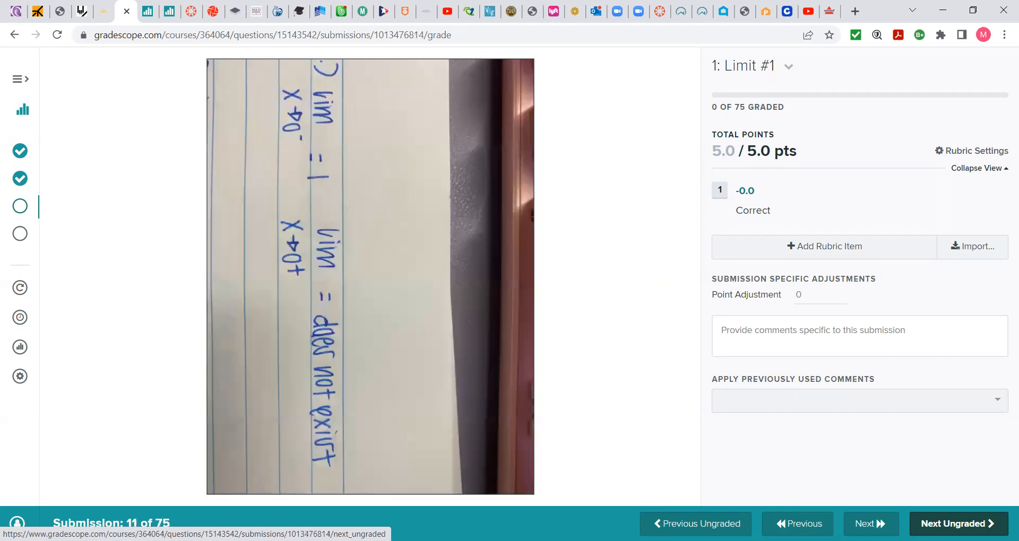
click(956, 524)
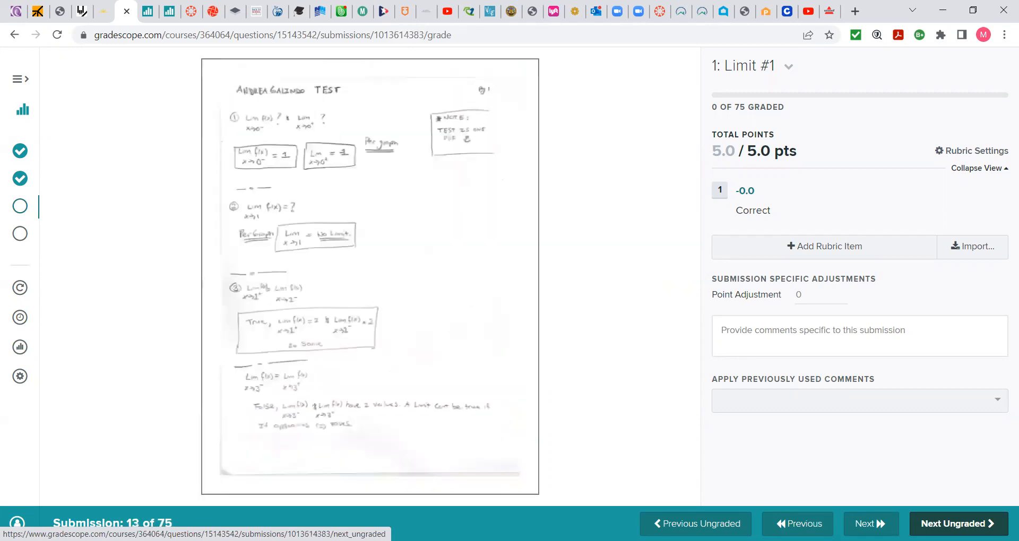
click(956, 524)
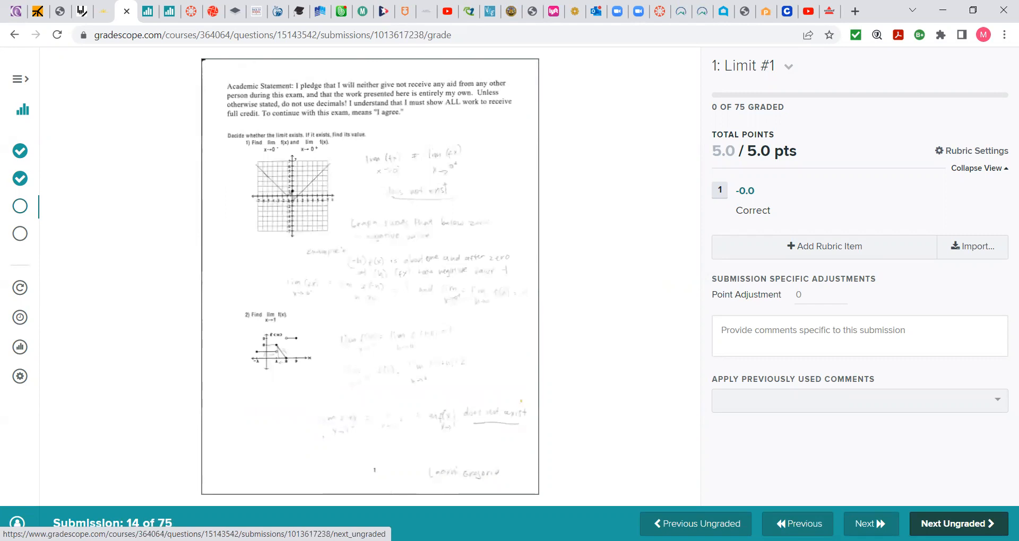
click(956, 524)
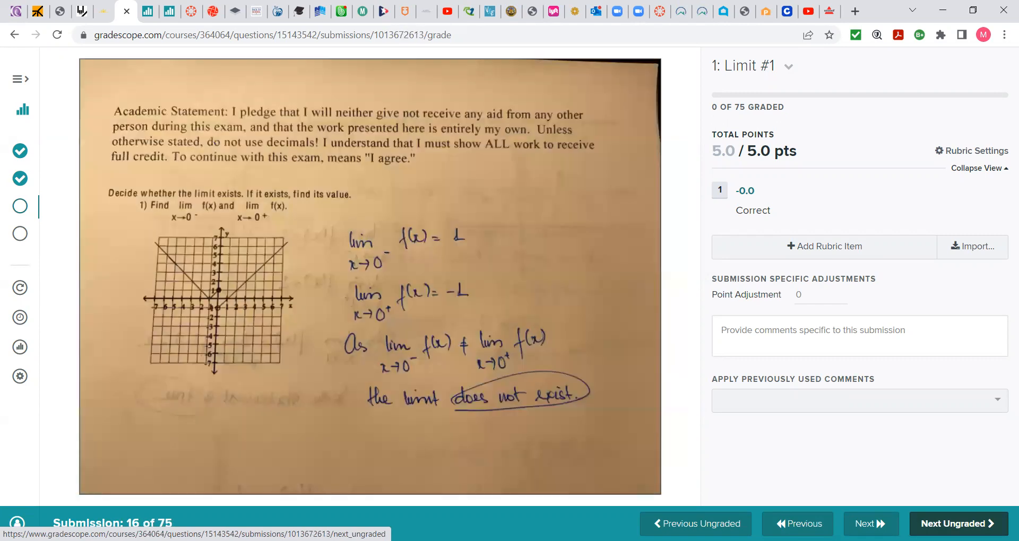
click(956, 524)
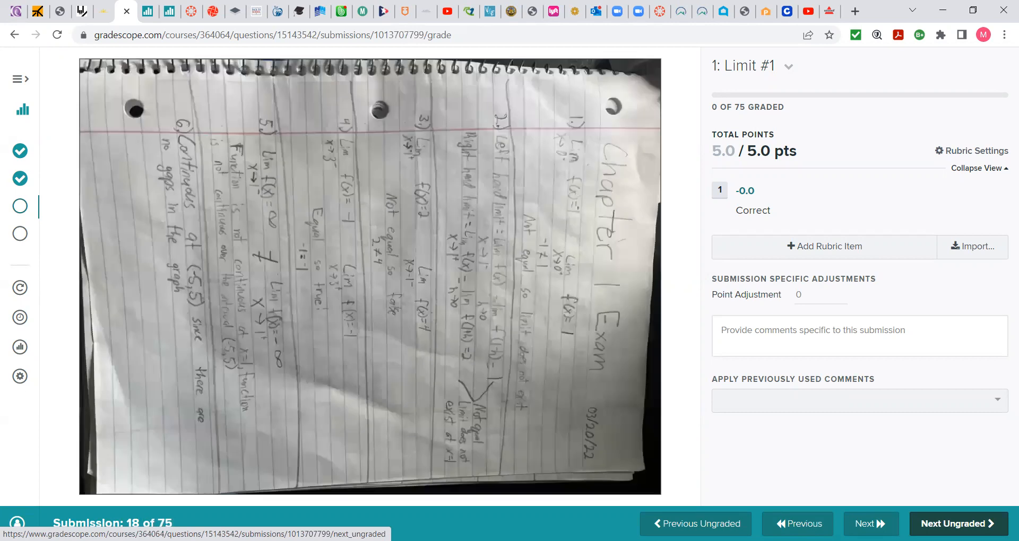
click(956, 524)
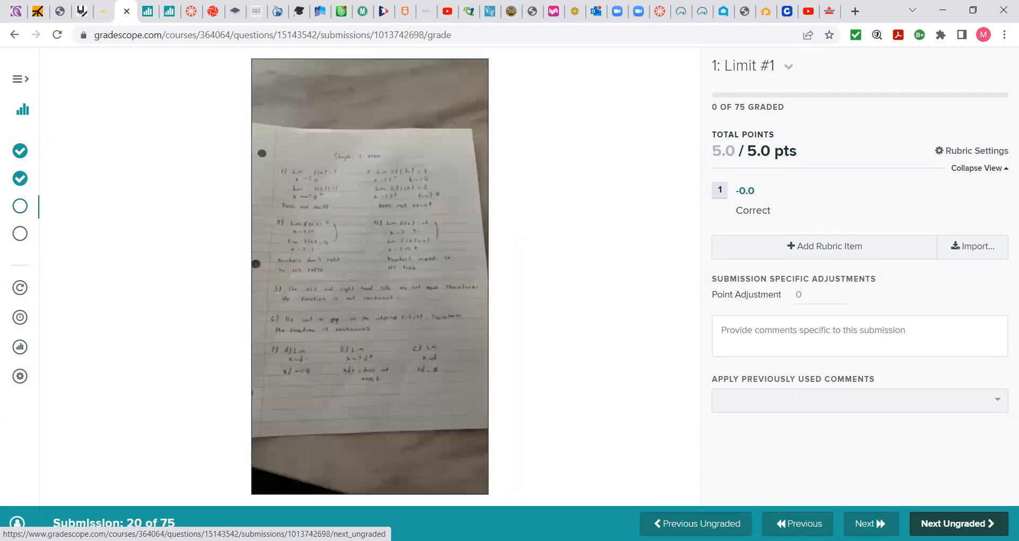
click(957, 524)
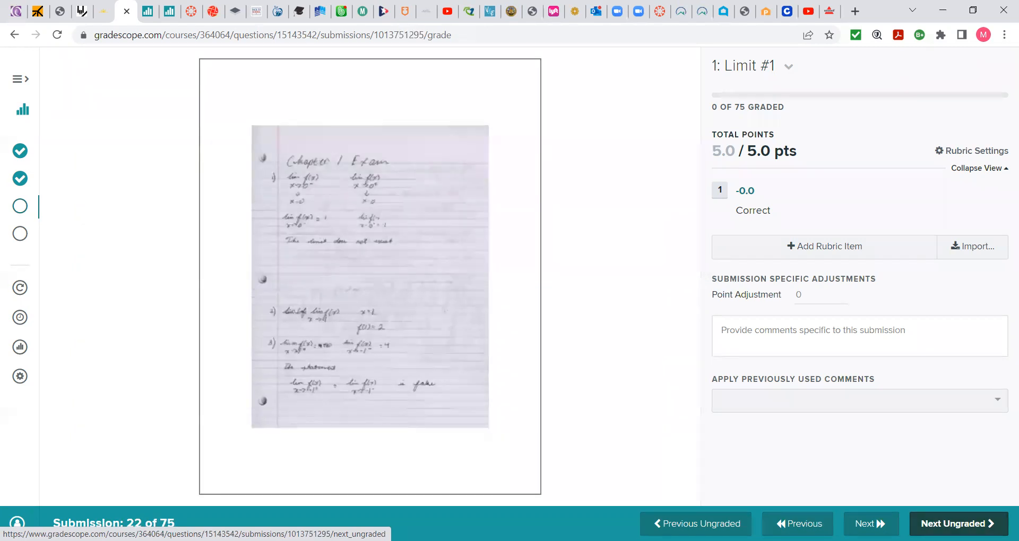
click(956, 524)
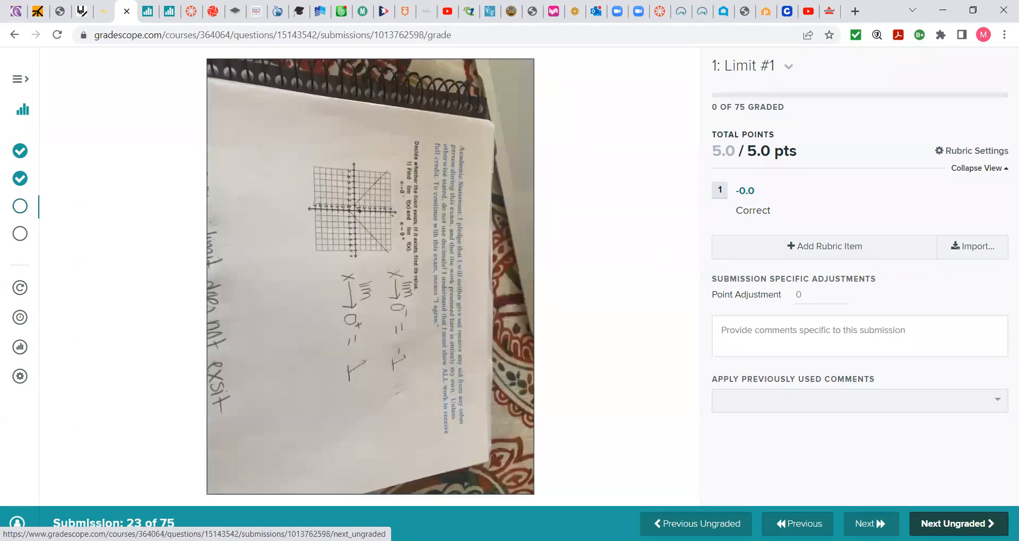
click(956, 524)
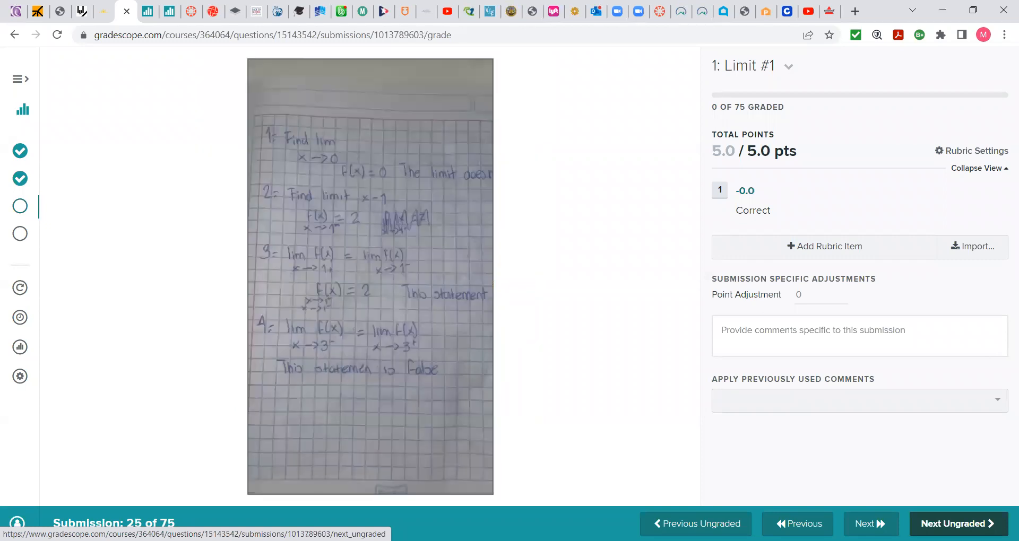
click(956, 524)
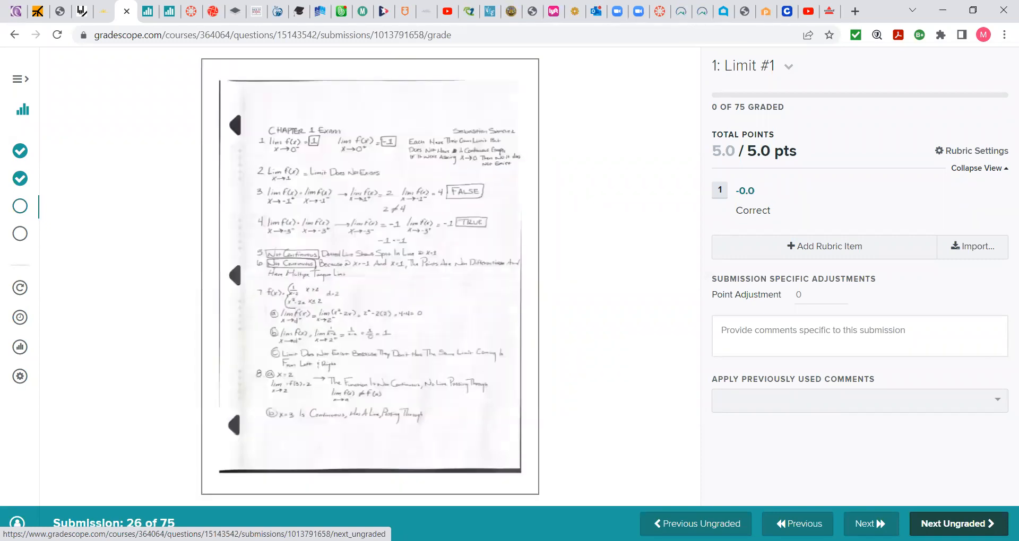
click(956, 524)
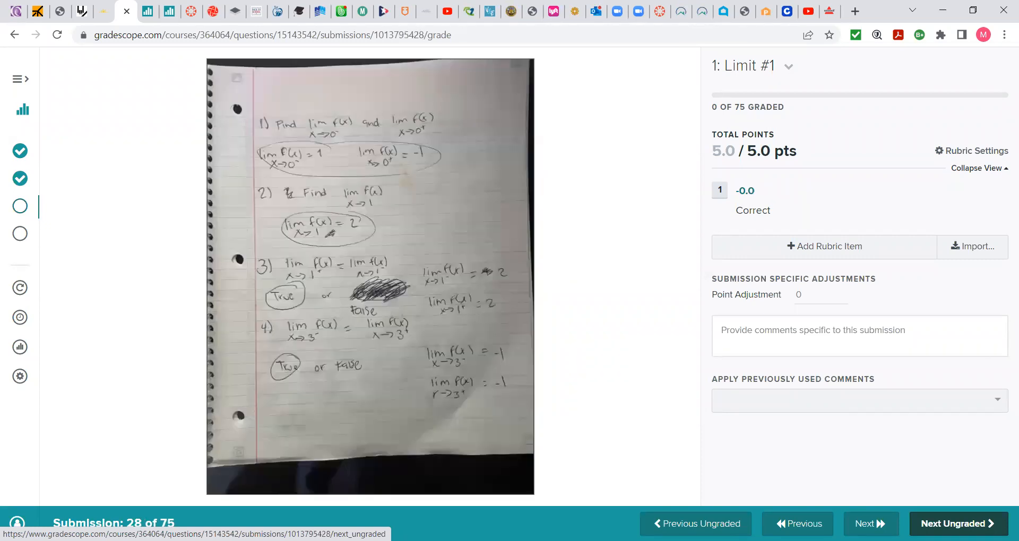
click(956, 524)
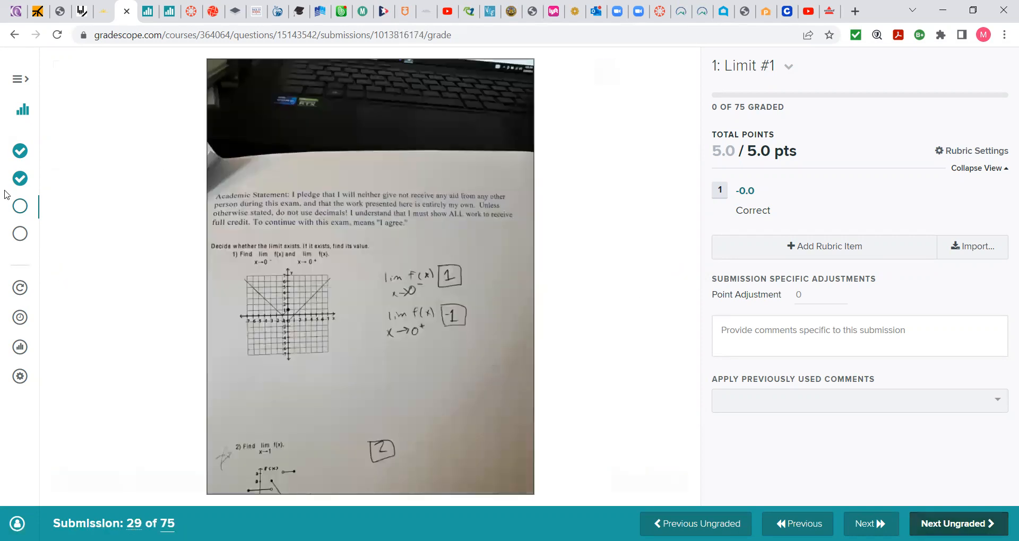
click(20, 206)
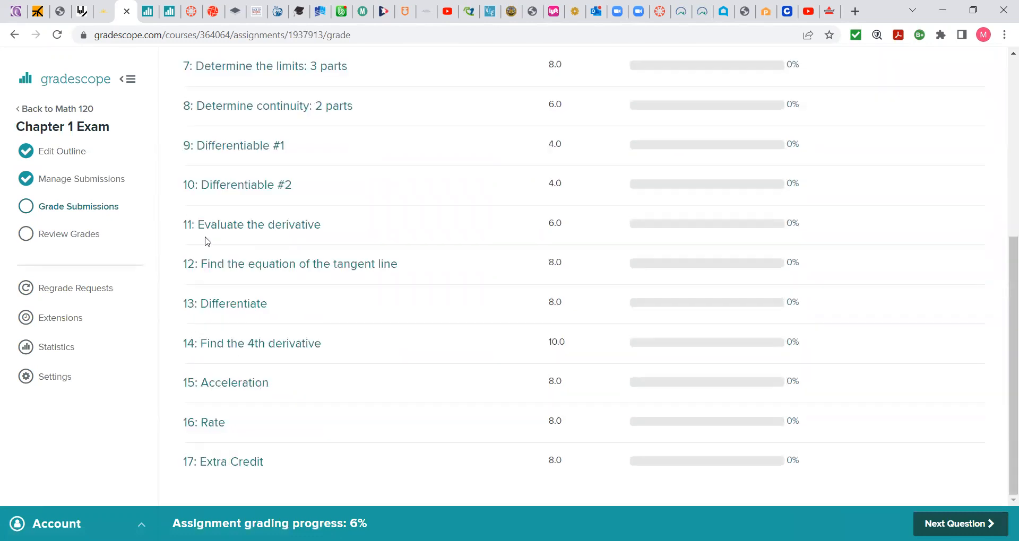
Step: Open the 17: Extra Credit grader and move to another submission
click(223, 462)
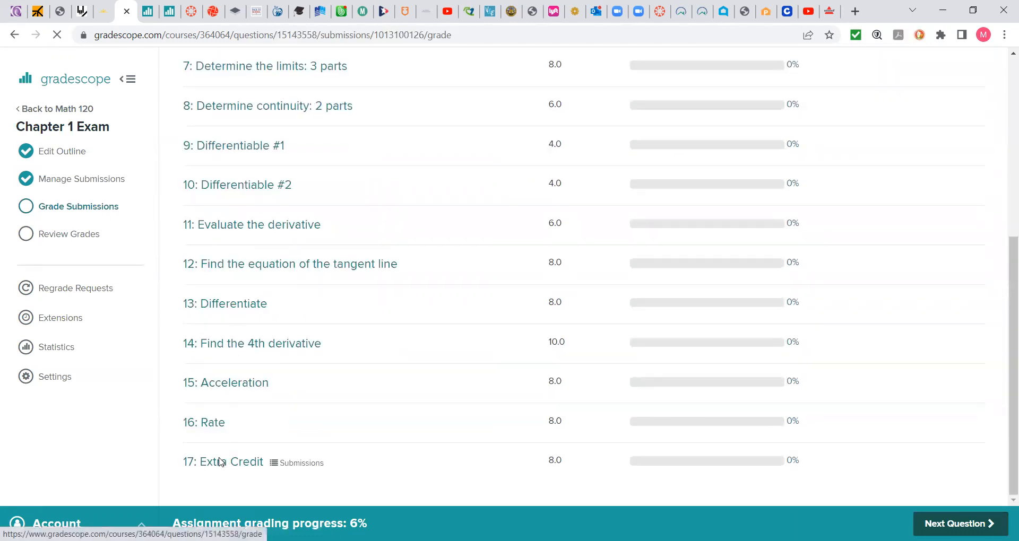
click(230, 463)
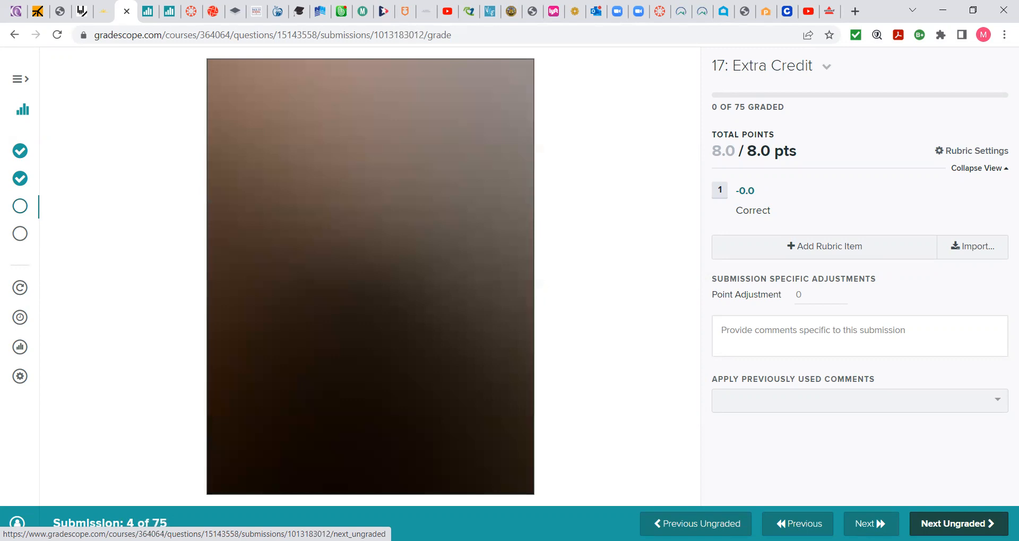
Step: Advance Extra Credit submissions to 23 of 75, then go back to submission 22
click(956, 524)
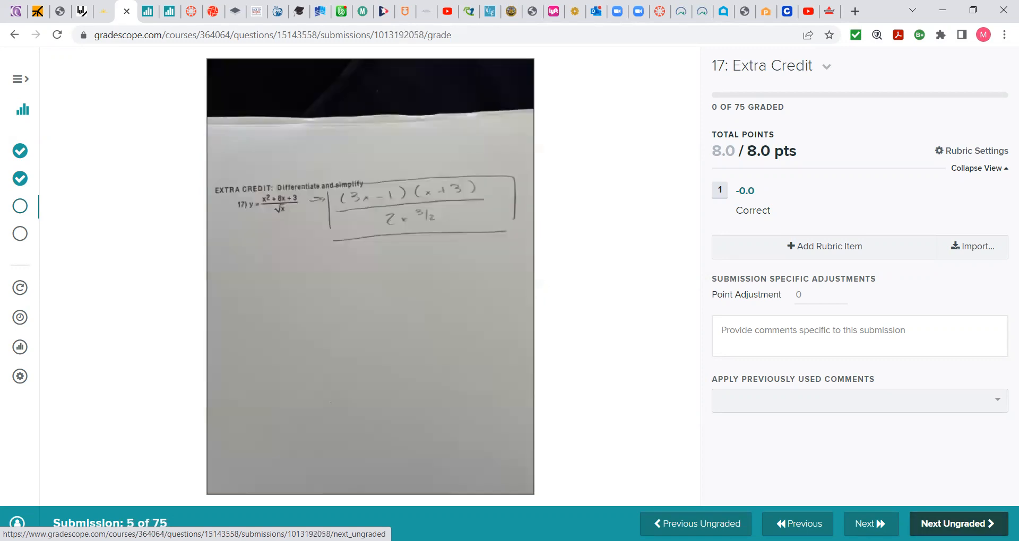
click(956, 524)
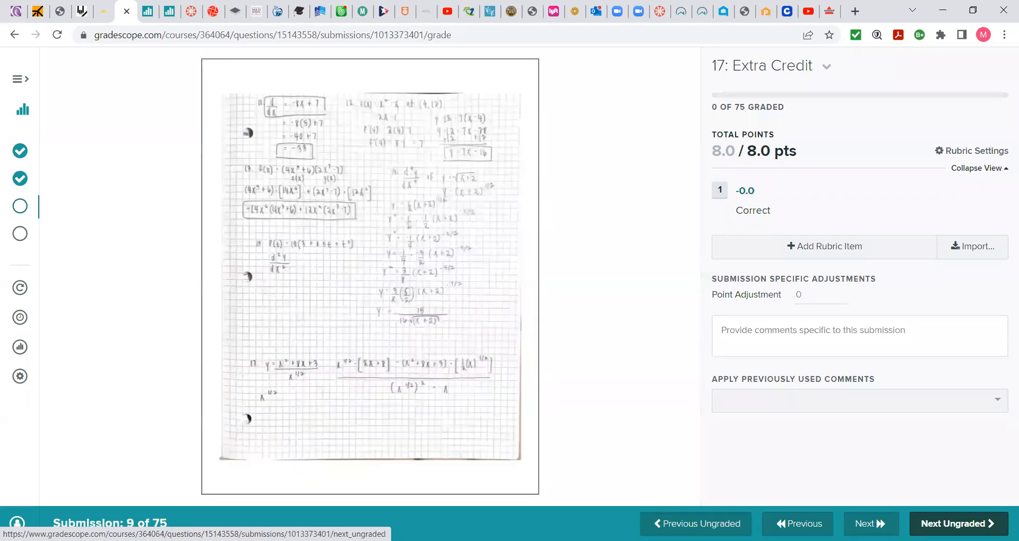
click(956, 524)
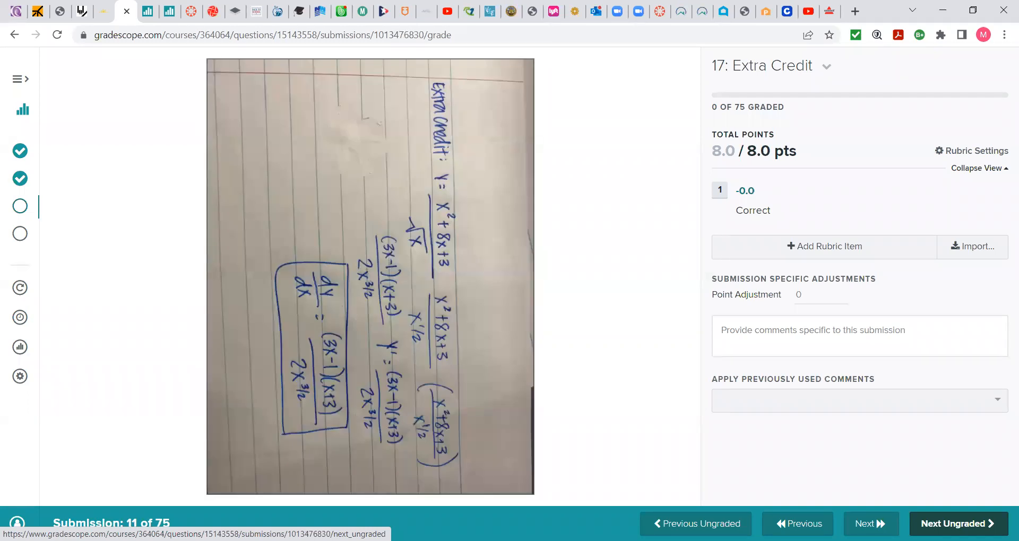
click(957, 524)
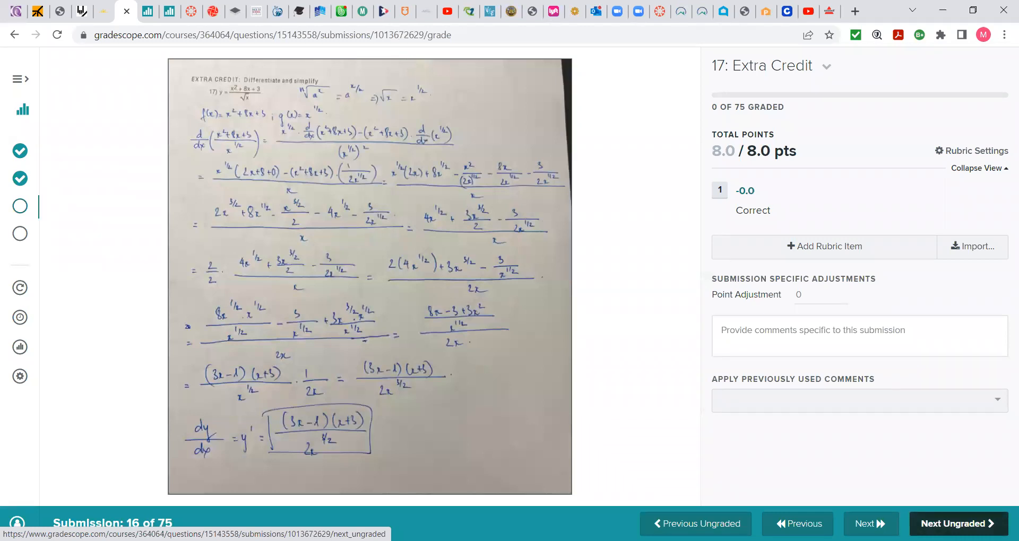
click(956, 524)
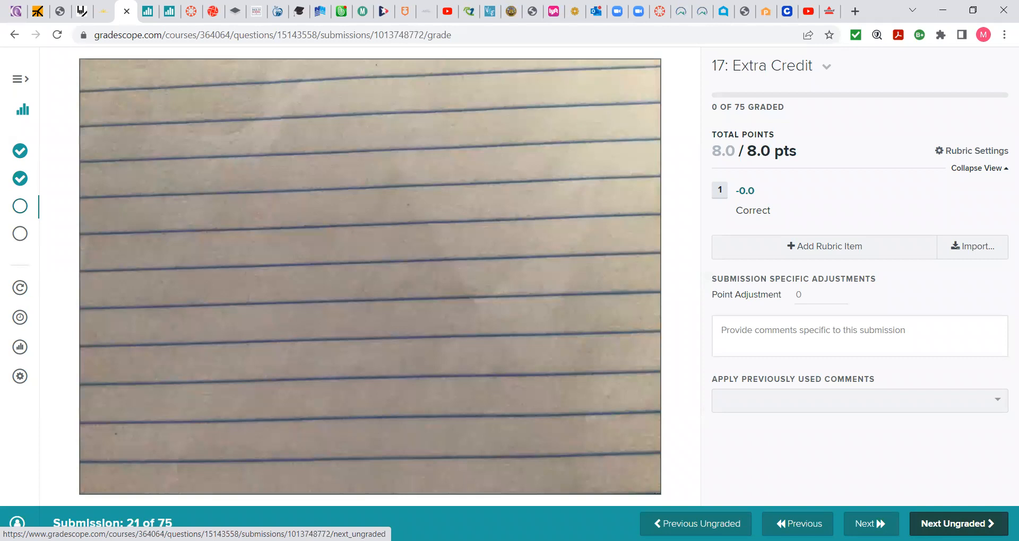
click(956, 524)
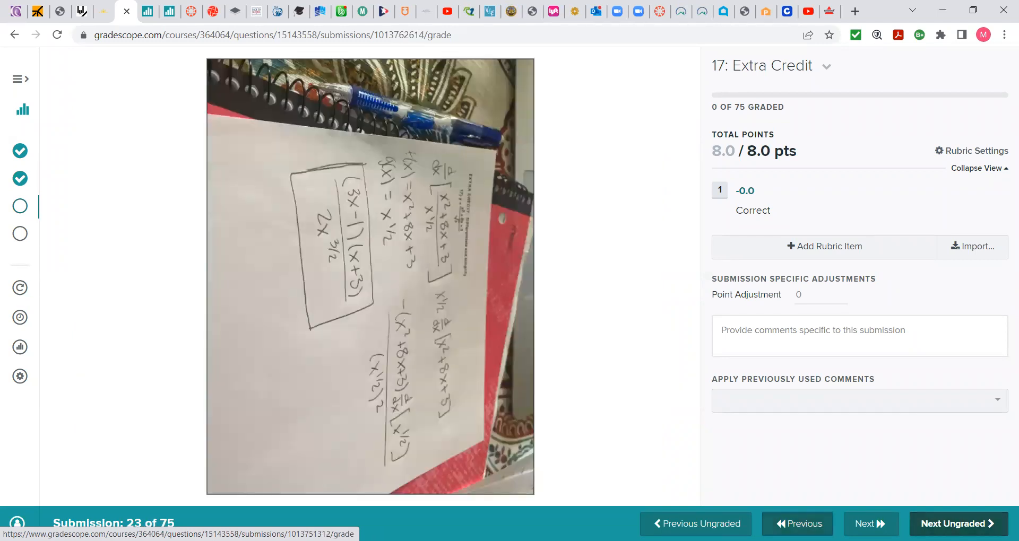
click(797, 524)
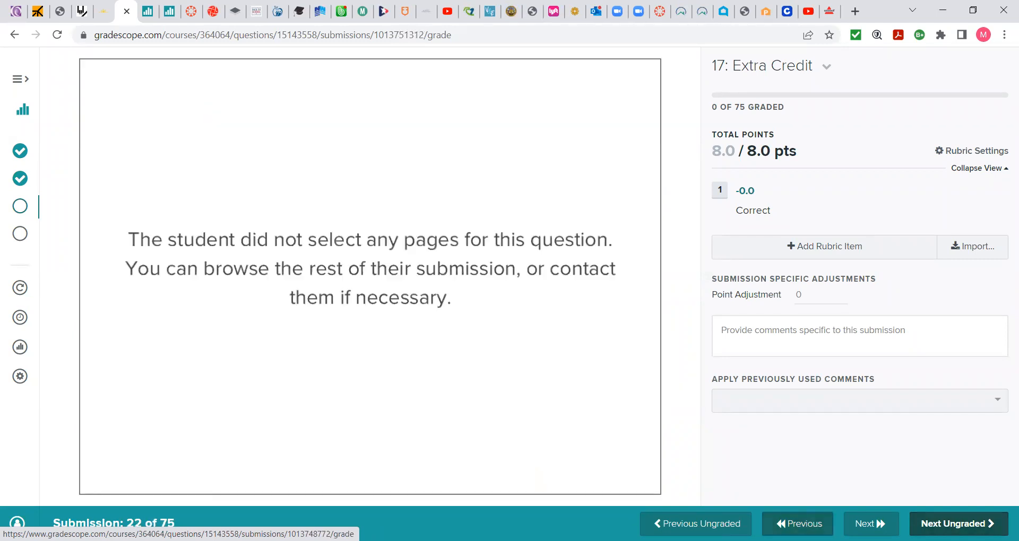